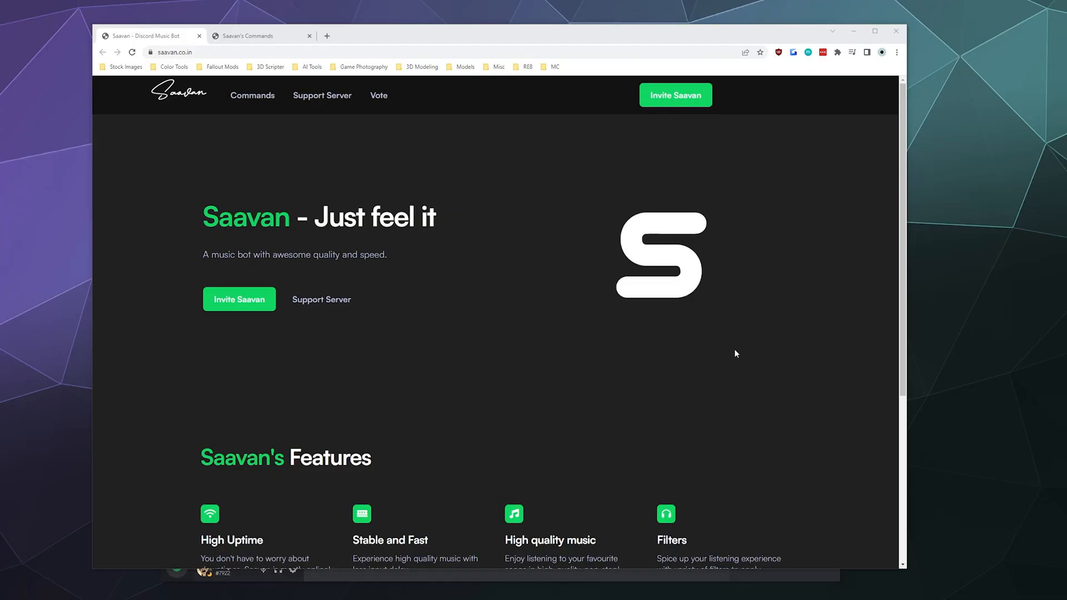
pyautogui.moveTo(769, 357)
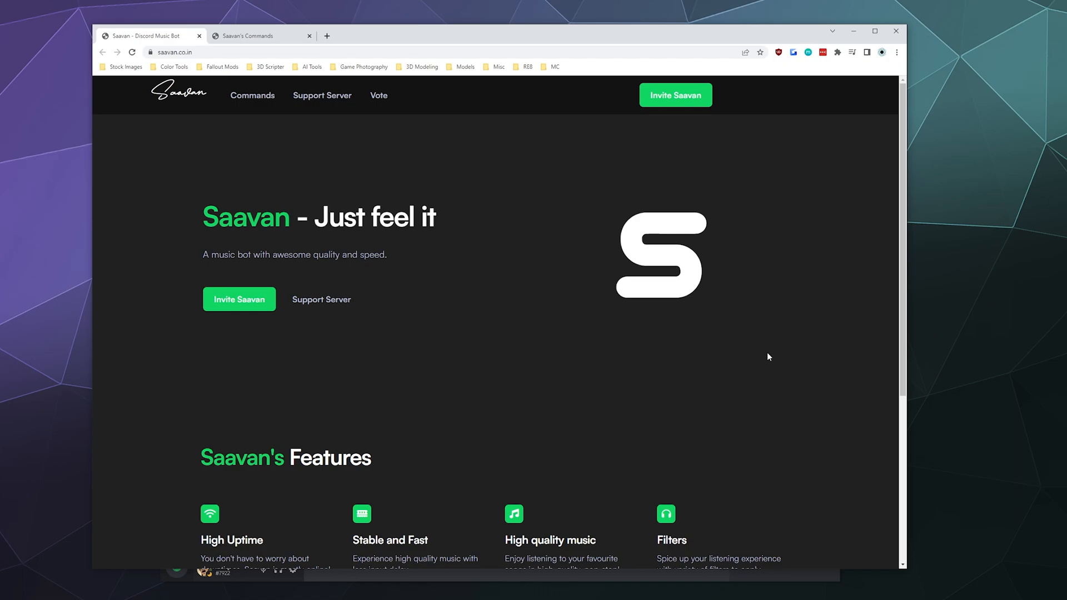
pyautogui.moveTo(764, 355)
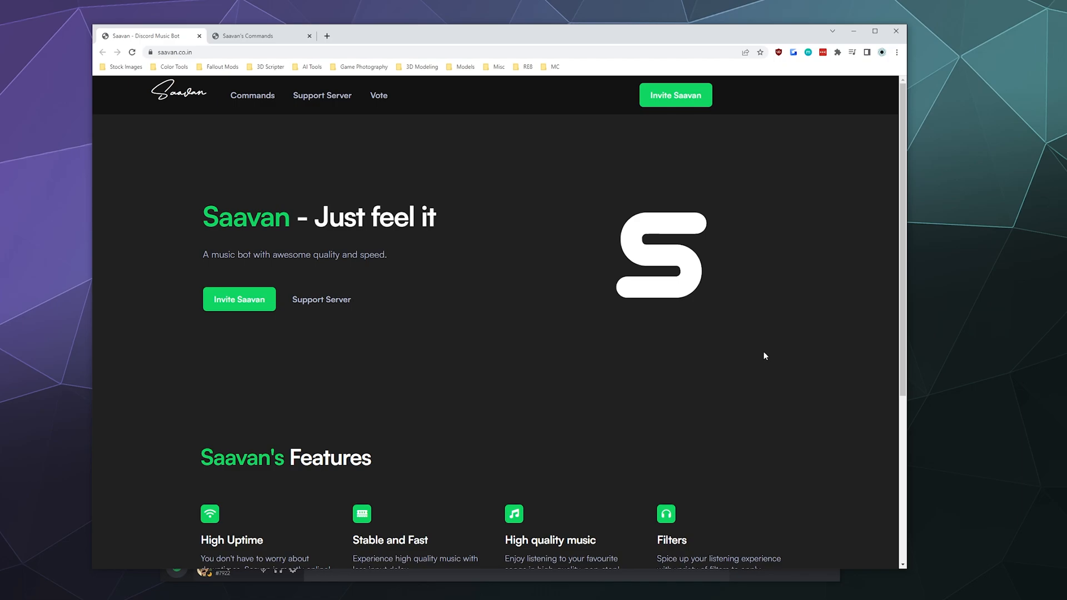
pyautogui.moveTo(762, 357)
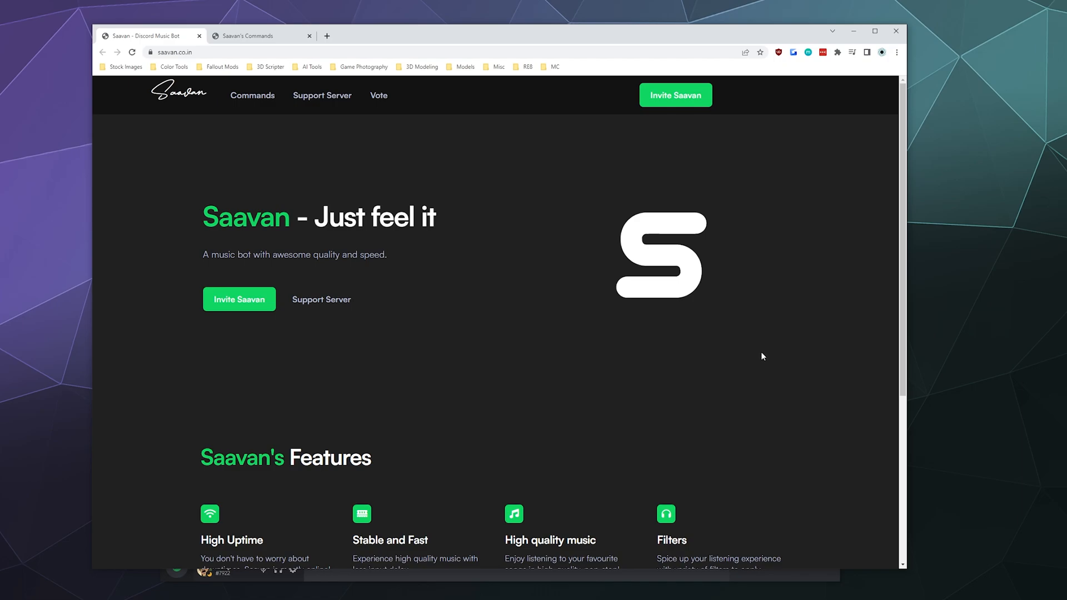
pyautogui.moveTo(719, 360)
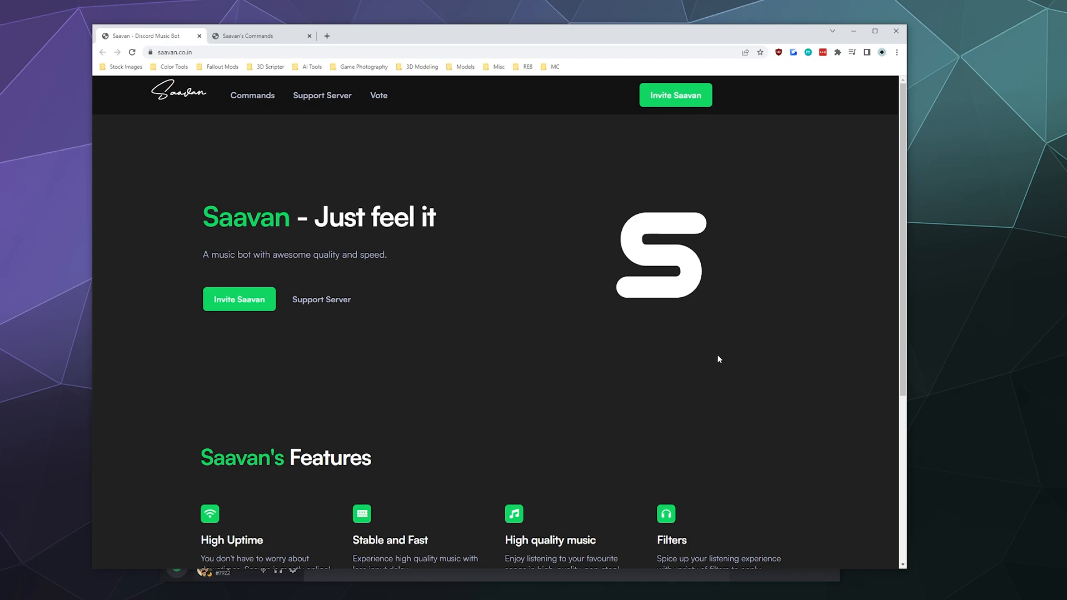
pyautogui.moveTo(611, 373)
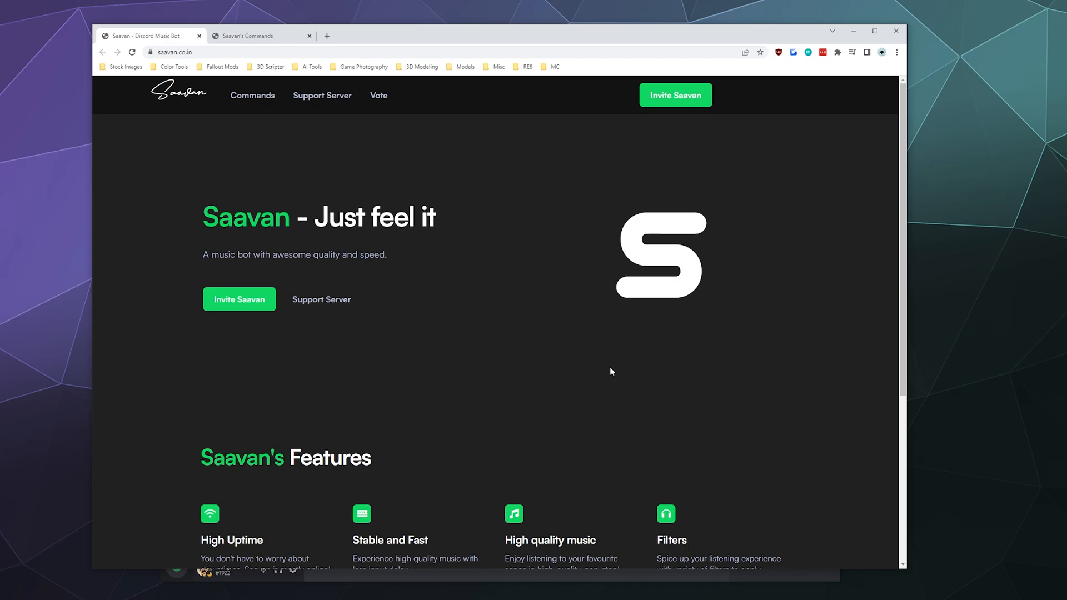
# Step: Browse the Saavan site's Commands page, scrolling through the bot's slash commands and descriptions
pyautogui.scroll(-3)
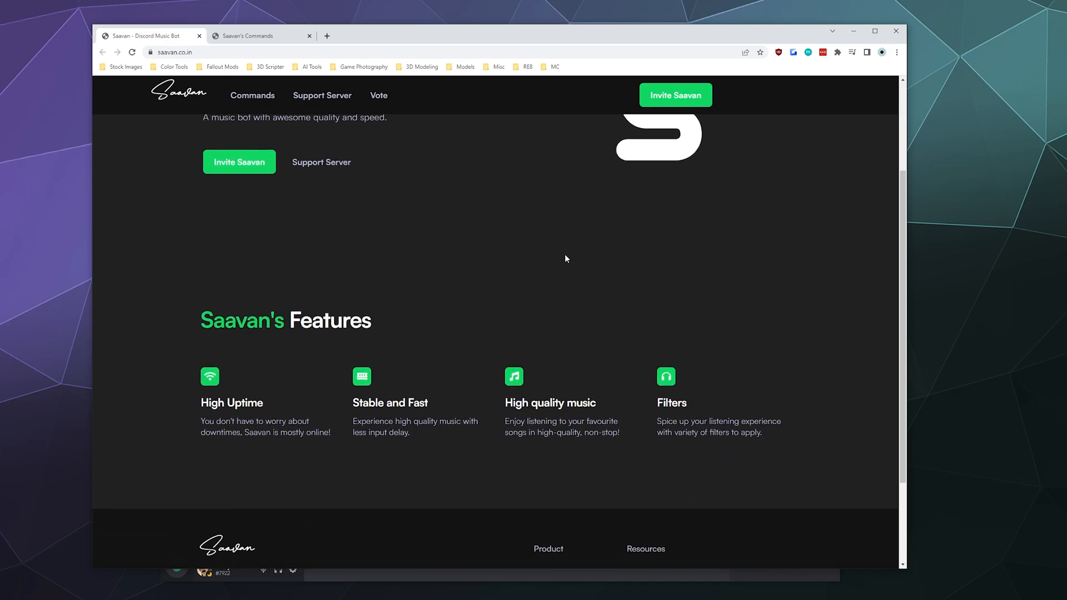
pyautogui.moveTo(543, 267)
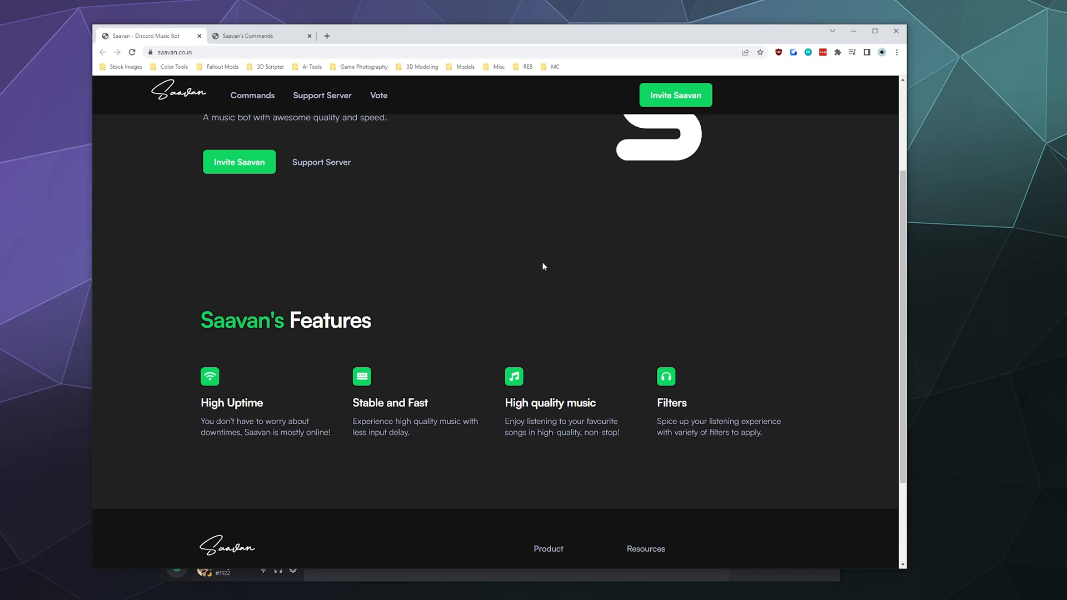
pyautogui.moveTo(543, 270)
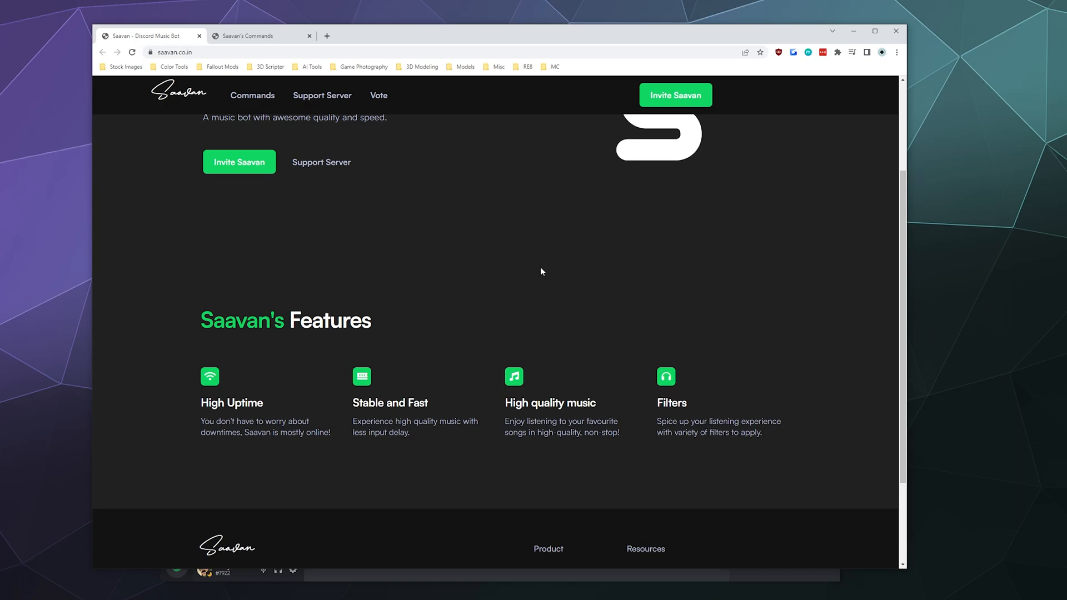
pyautogui.scroll(3)
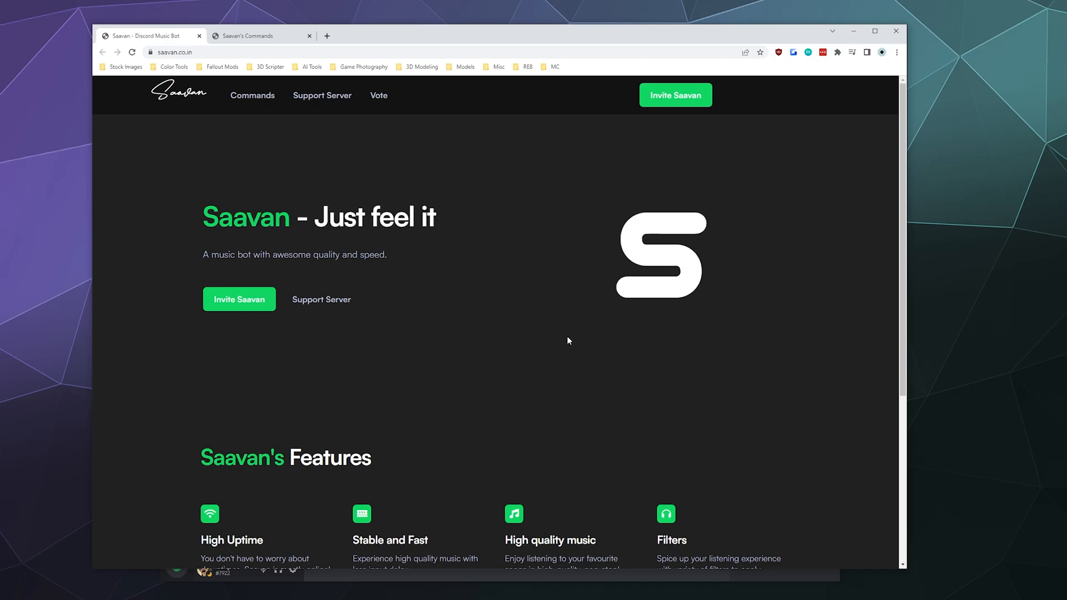
pyautogui.moveTo(569, 342)
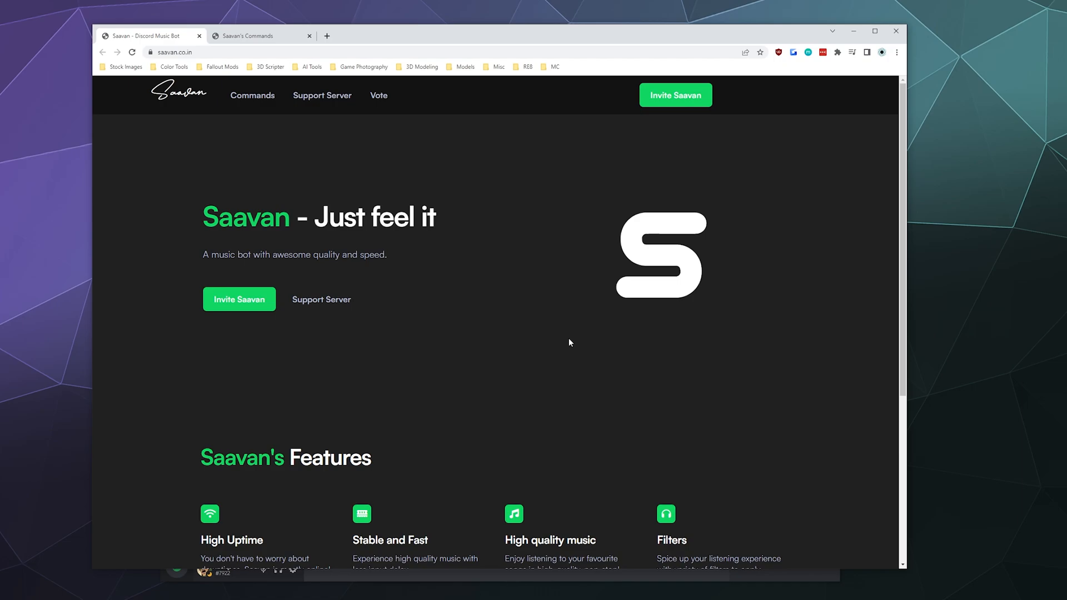
pyautogui.moveTo(576, 334)
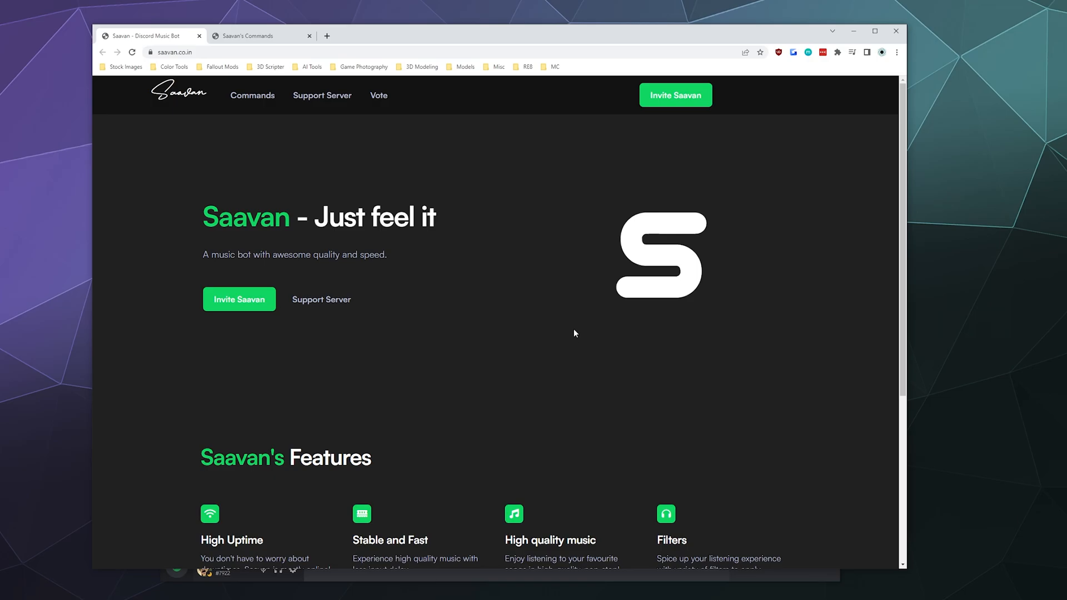
pyautogui.moveTo(286, 118)
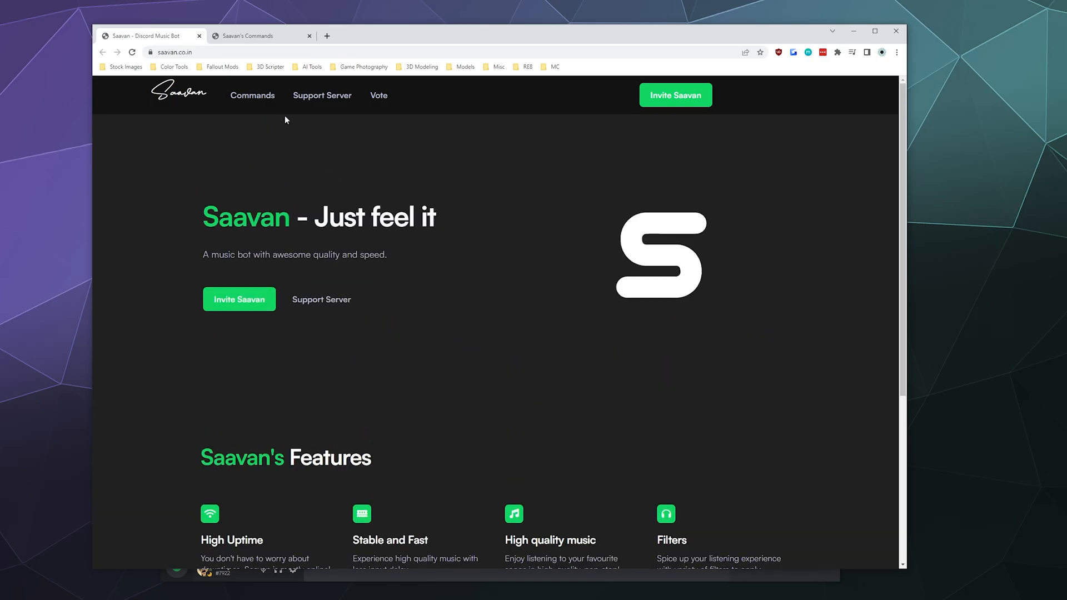
pyautogui.click(253, 96)
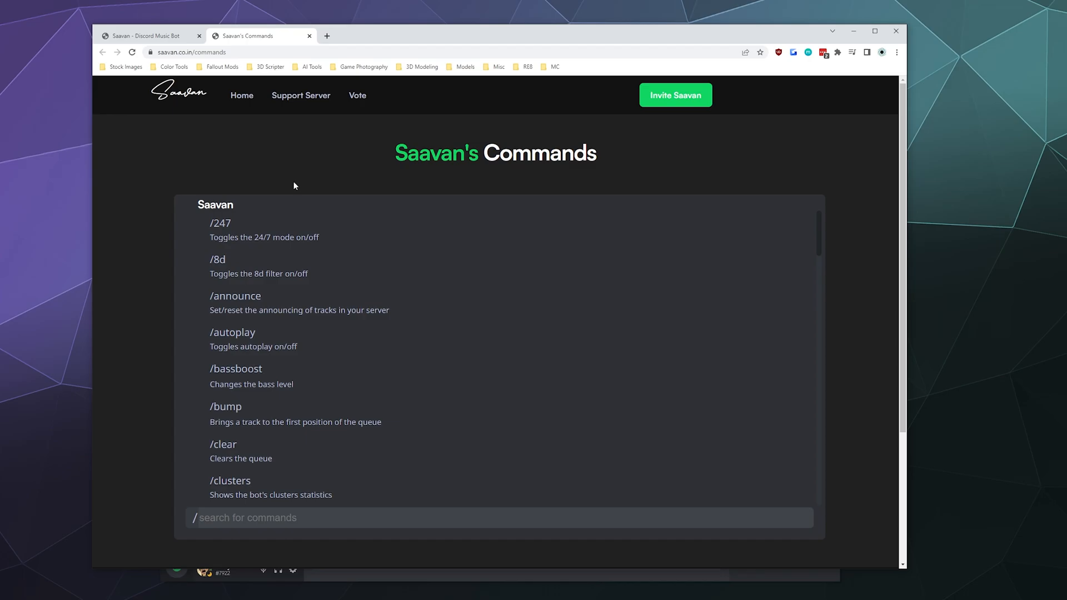
pyautogui.moveTo(231, 261)
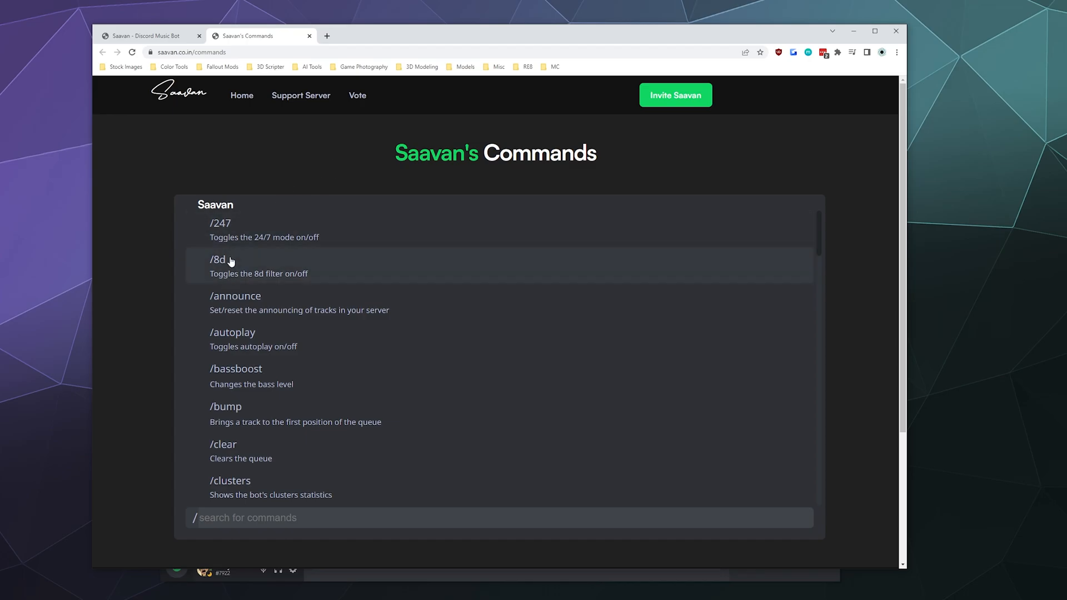
pyautogui.scroll(-3)
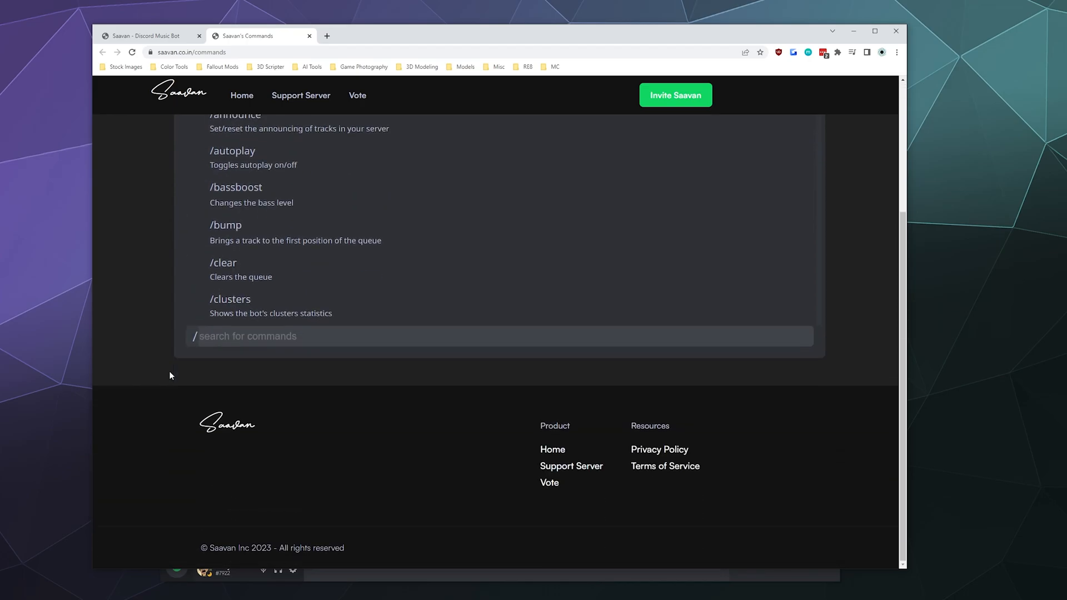
pyautogui.scroll(3)
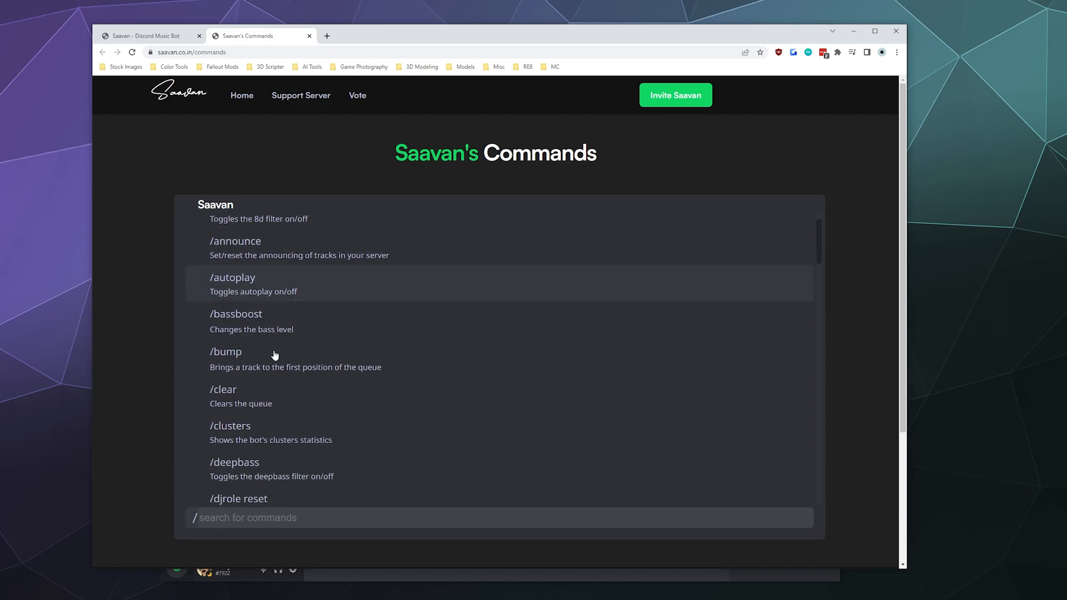
pyautogui.scroll(-3)
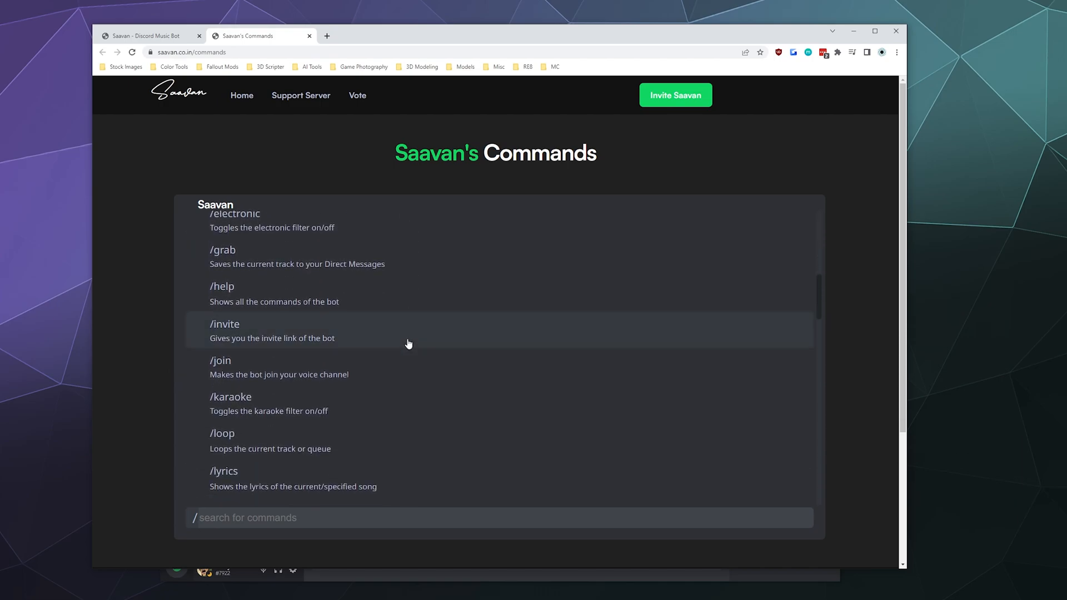
pyautogui.scroll(-3)
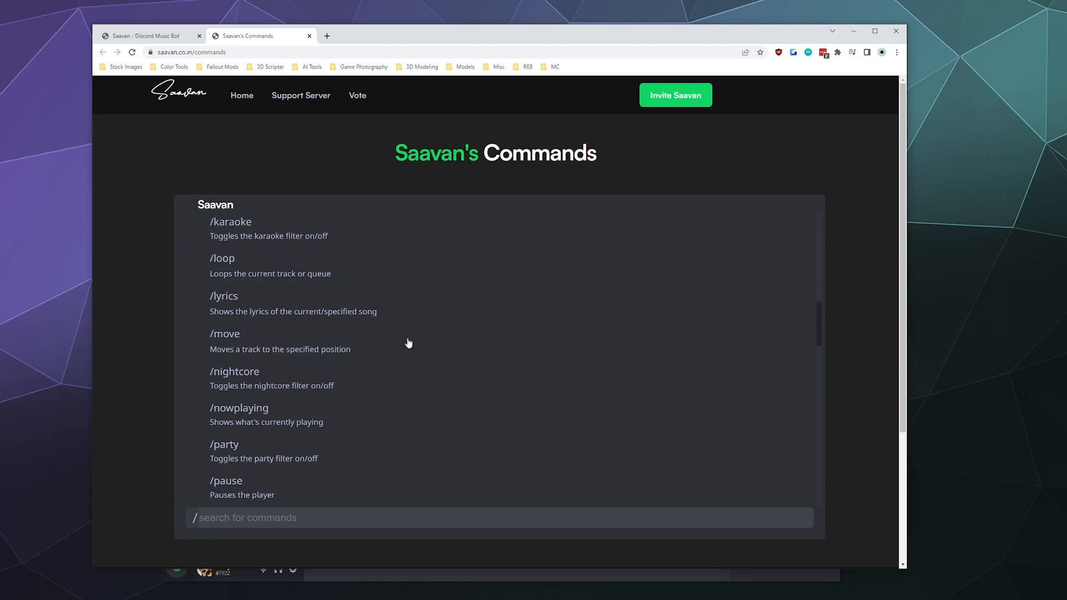
pyautogui.scroll(-3)
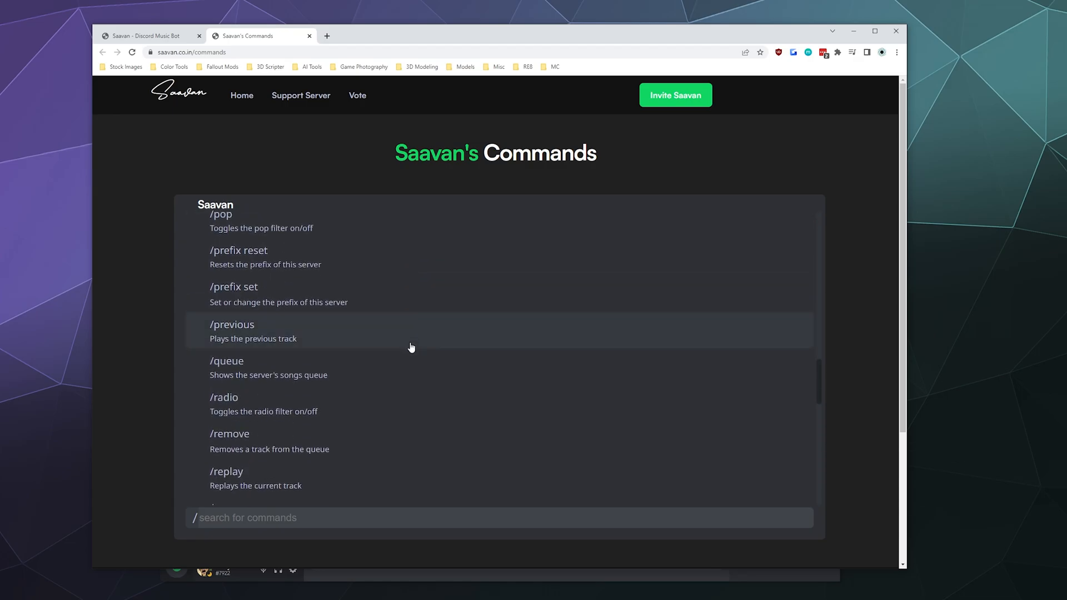
pyautogui.scroll(-3)
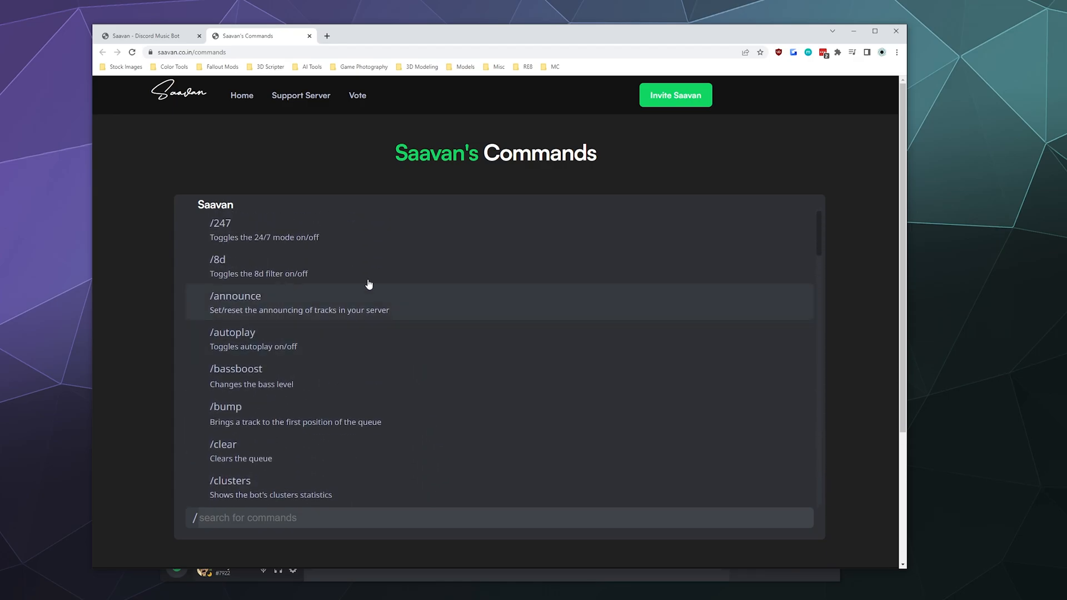
pyautogui.moveTo(291, 171)
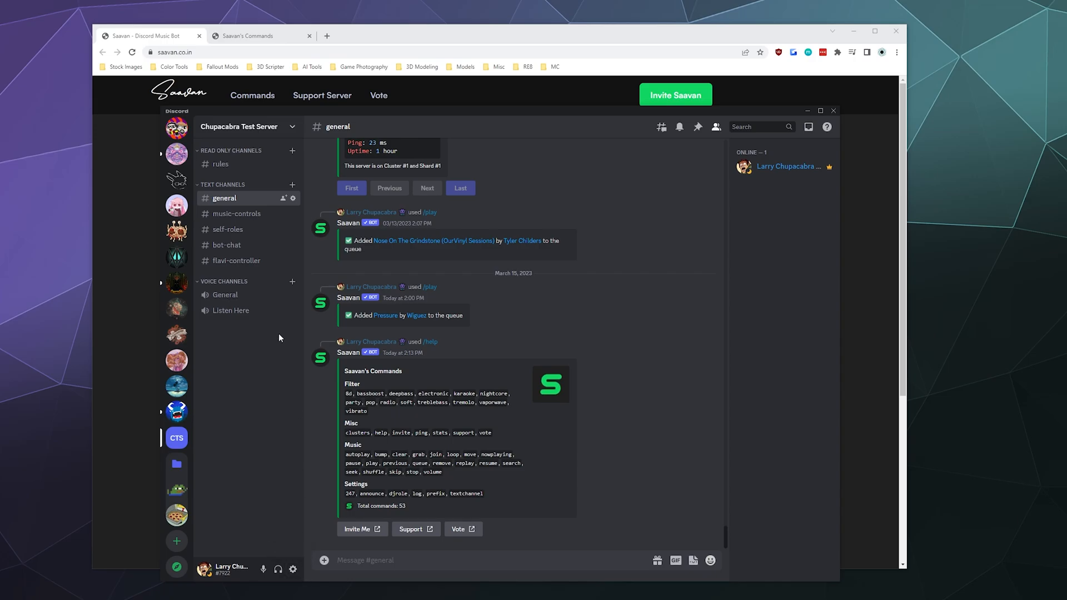
pyautogui.moveTo(280, 326)
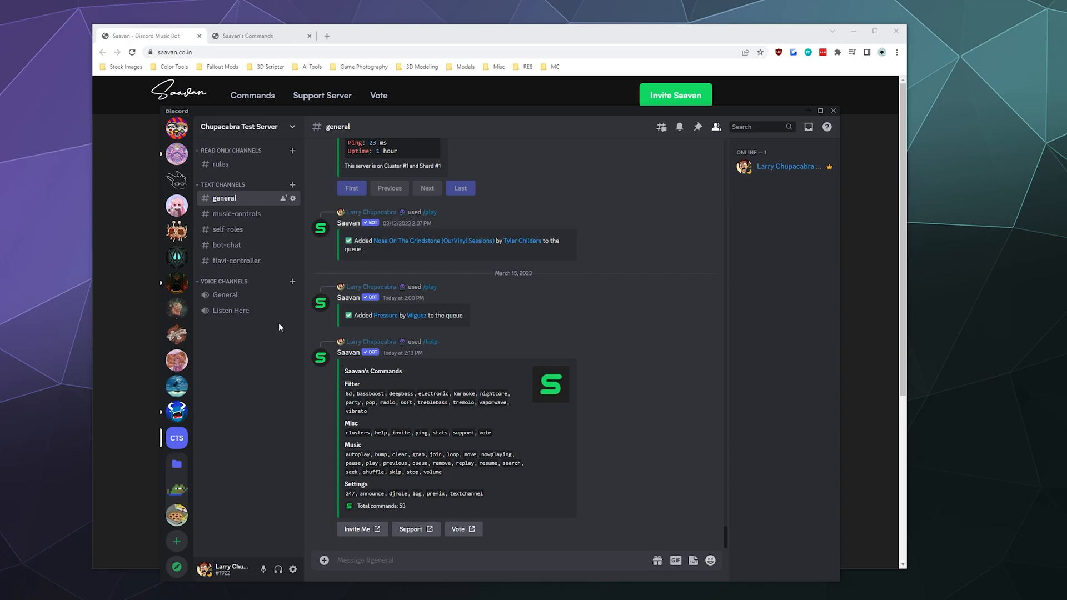
# Step: From the test server's settings, search the App Directory for 'saa' to find Saavan
pyautogui.click(243, 126)
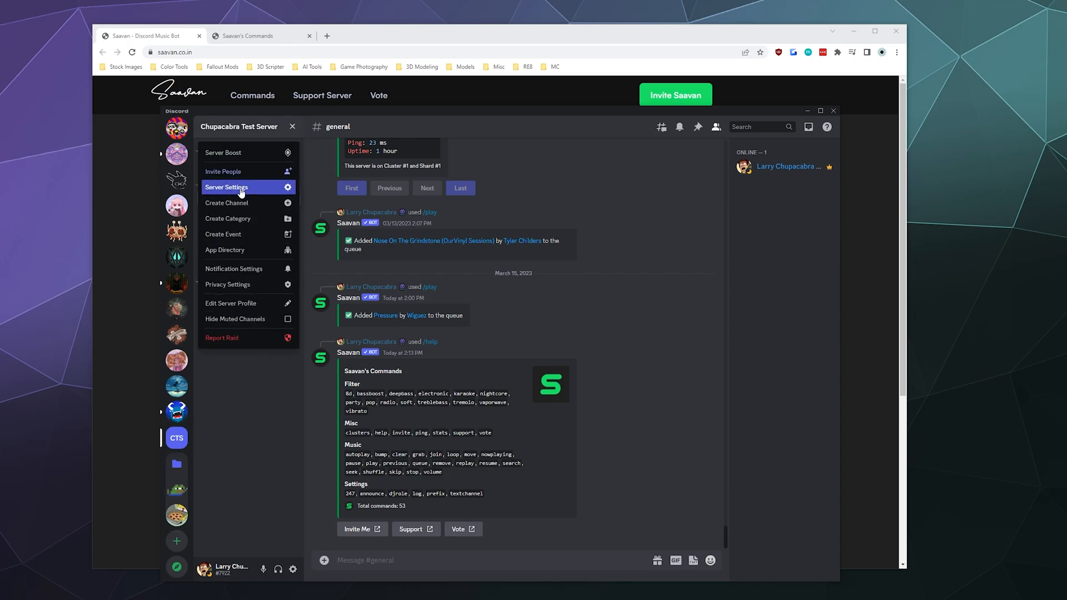
pyautogui.click(227, 187)
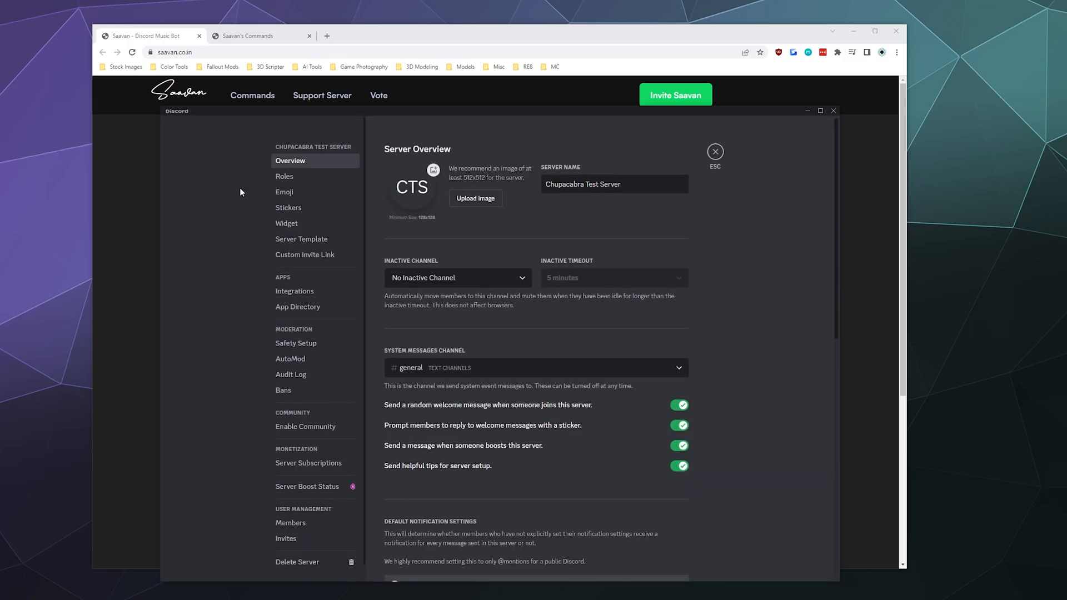
pyautogui.click(298, 306)
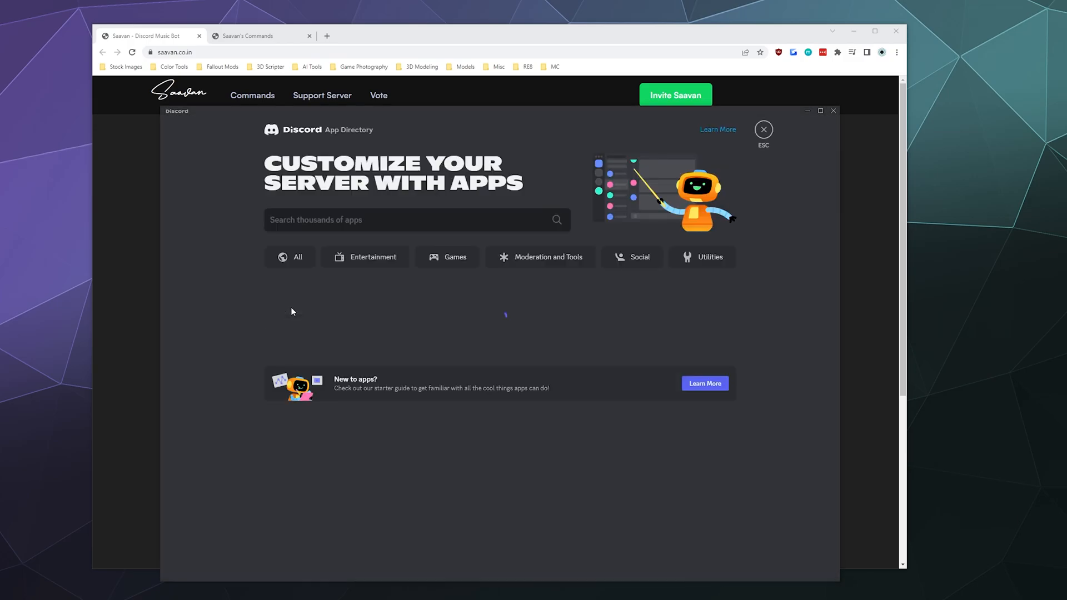
pyautogui.write('saa')
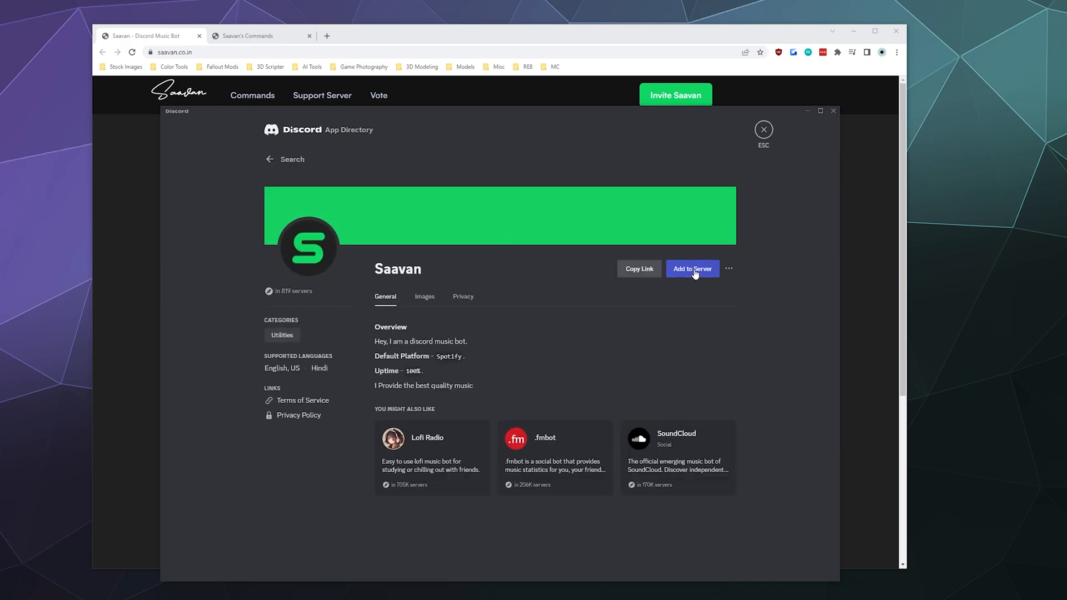
# Step: Choose Chupacabra Test Server as the destination for adding the Saavan bot
pyautogui.click(692, 268)
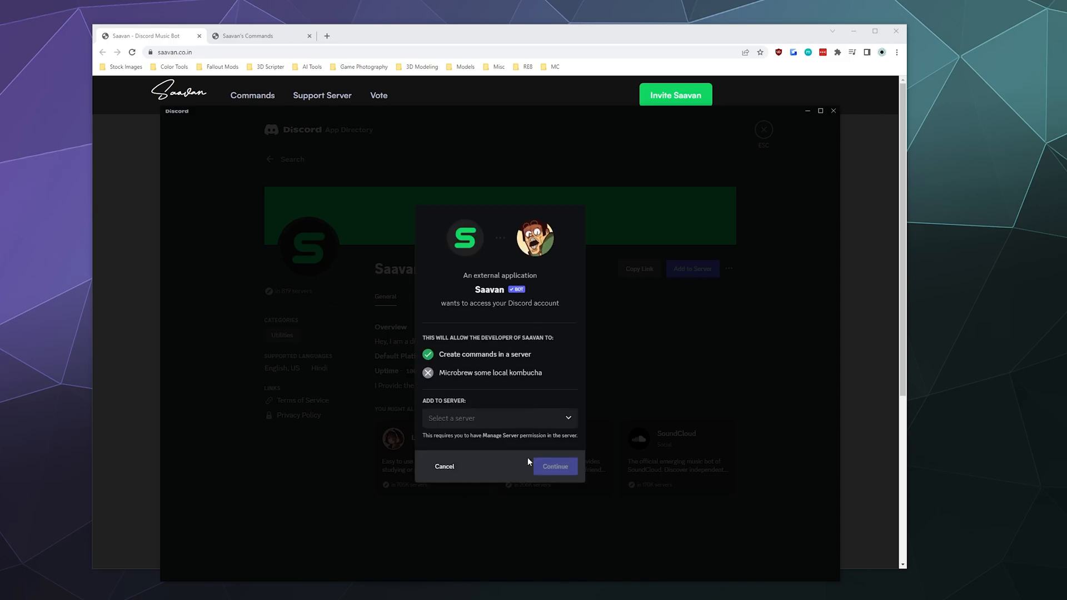
pyautogui.click(444, 466)
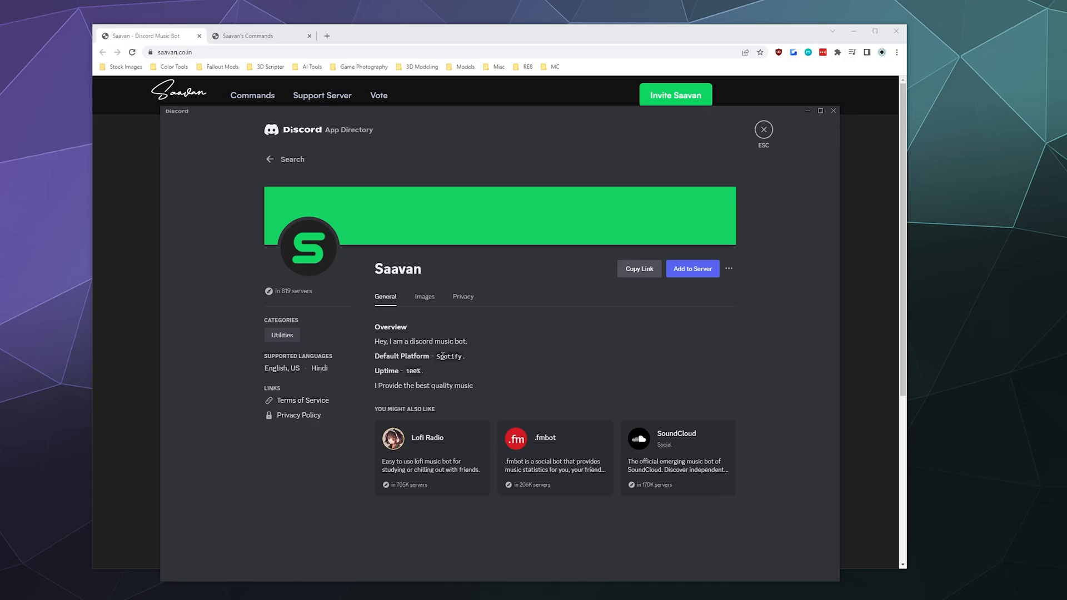
pyautogui.moveTo(526, 391)
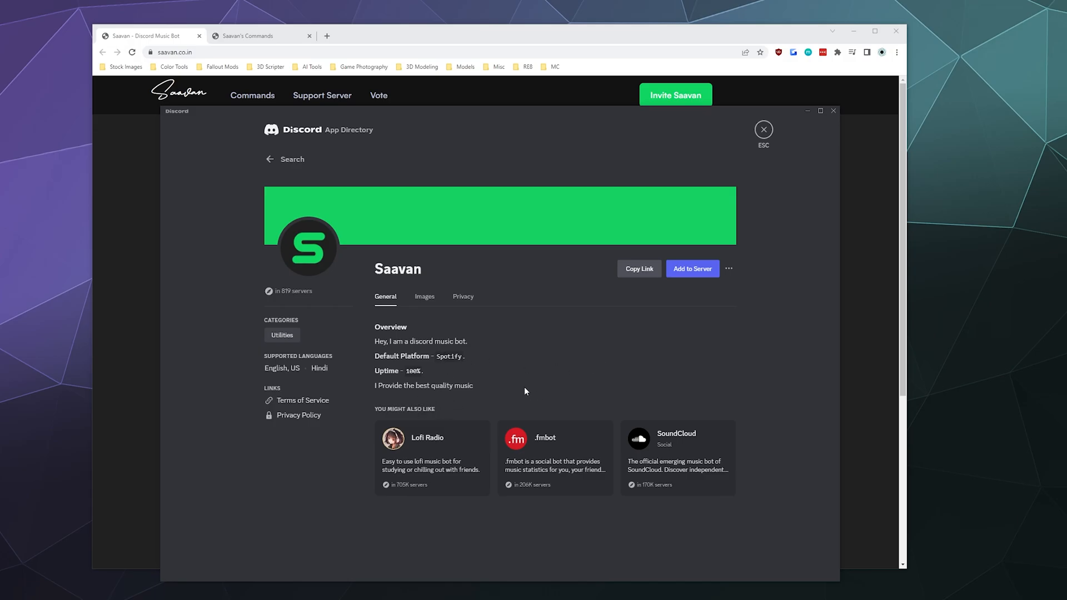
pyautogui.click(692, 268)
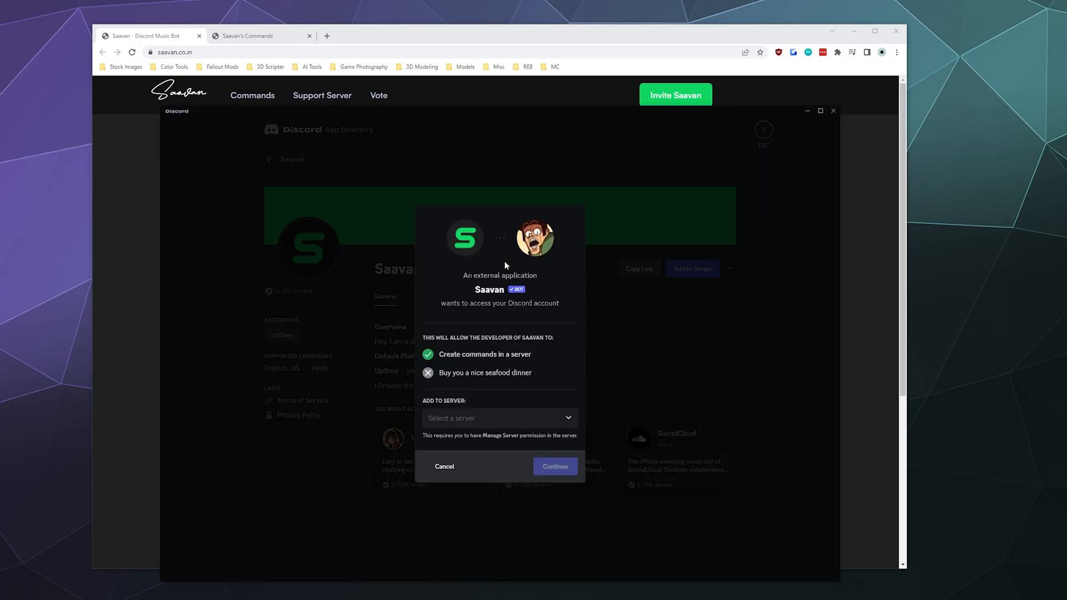
pyautogui.click(497, 418)
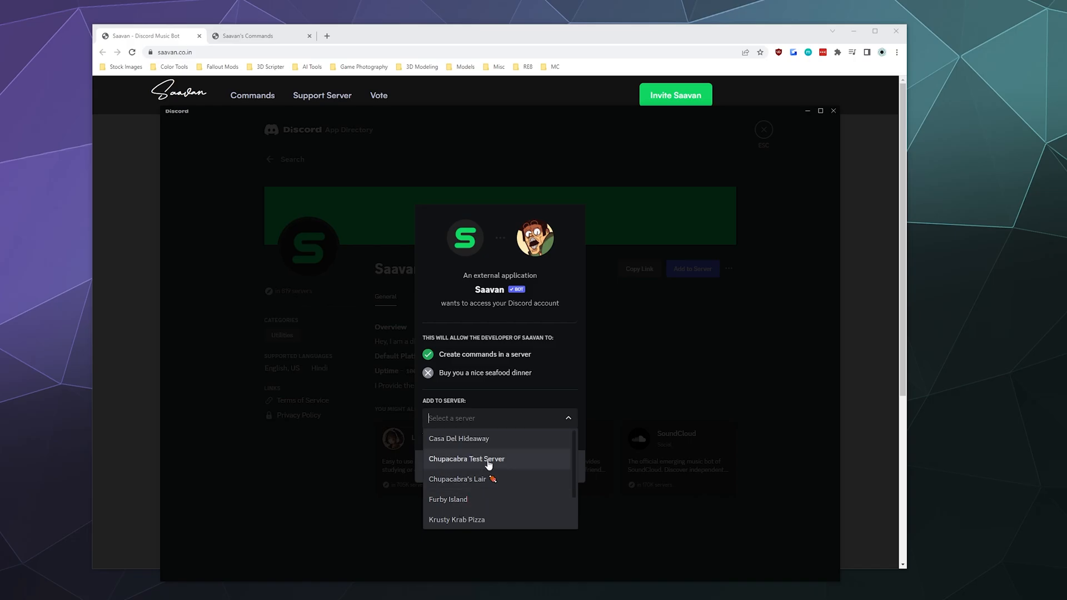
pyautogui.click(467, 459)
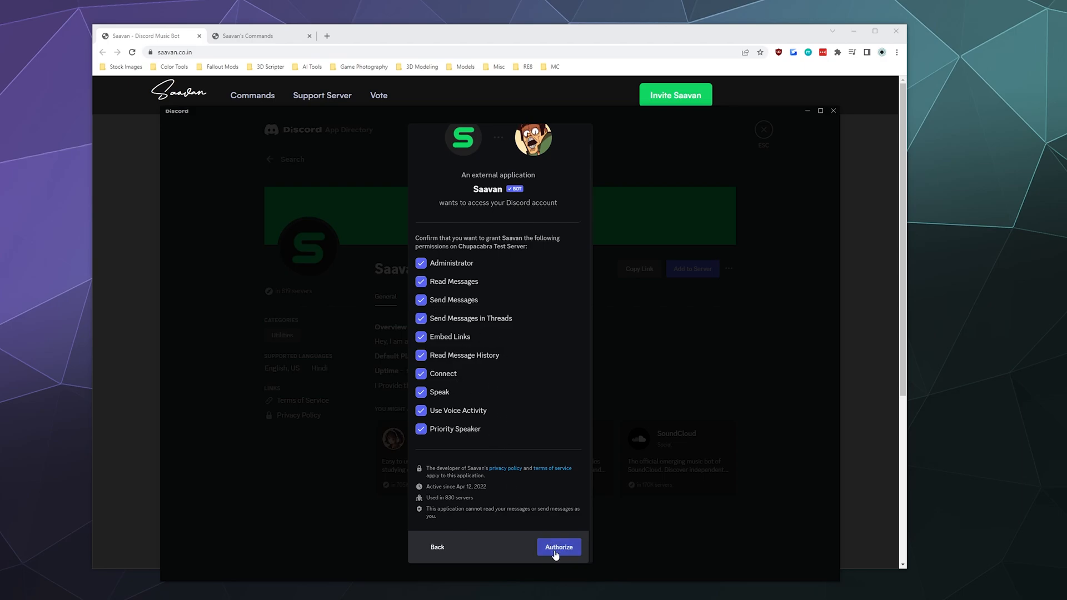
# Step: Authorize Saavan's requested permissions and complete the 'I am human' captcha
pyautogui.click(559, 546)
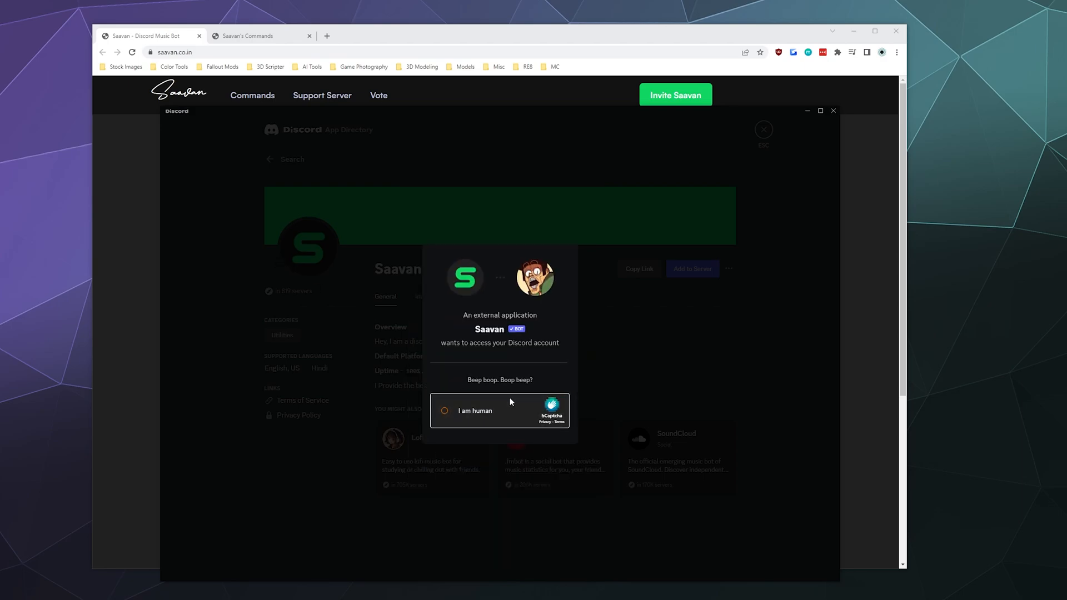
pyautogui.click(445, 411)
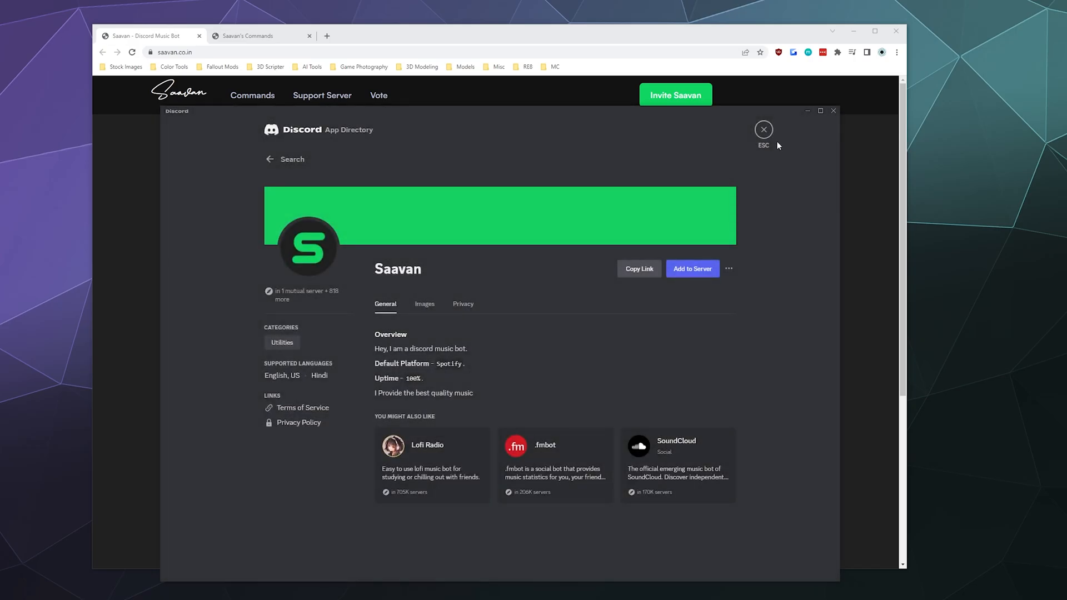
# Step: Back in #general, send /help so Saavan posts its full command list
pyautogui.click(762, 129)
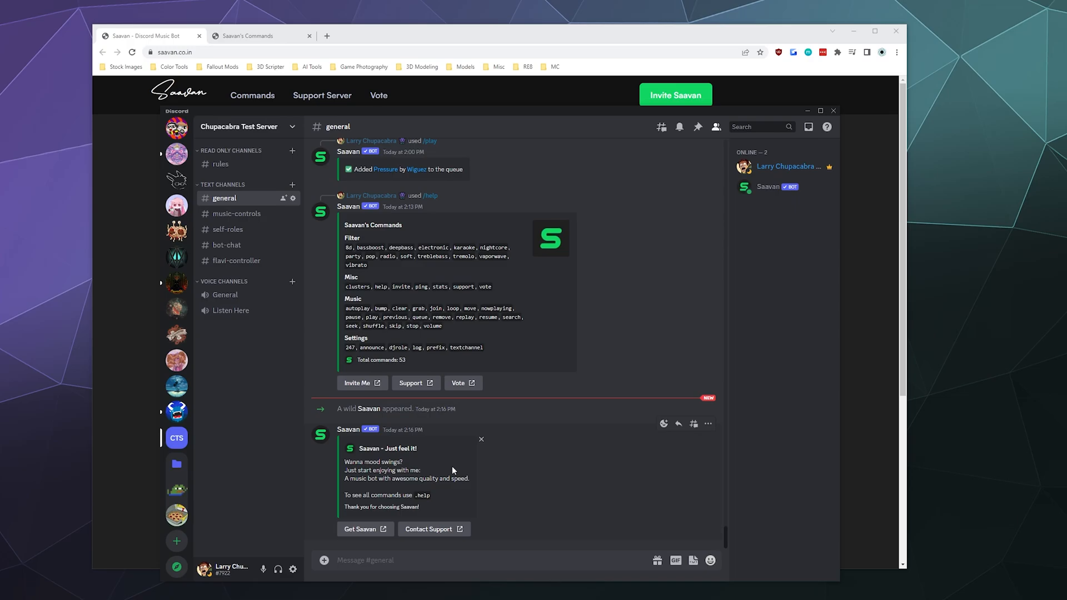
pyautogui.moveTo(387, 519)
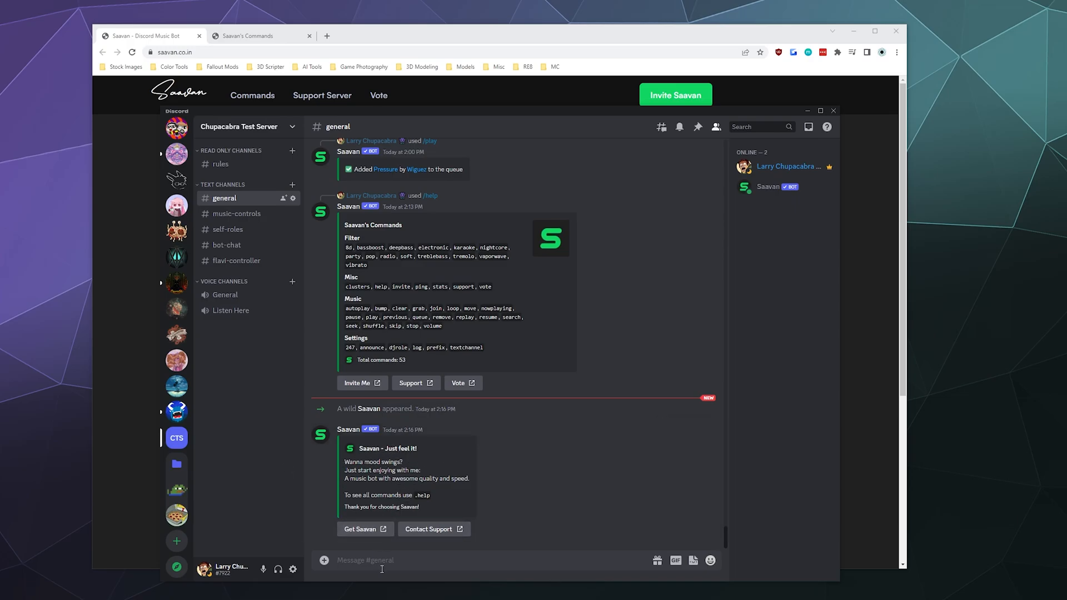
pyautogui.write('/help')
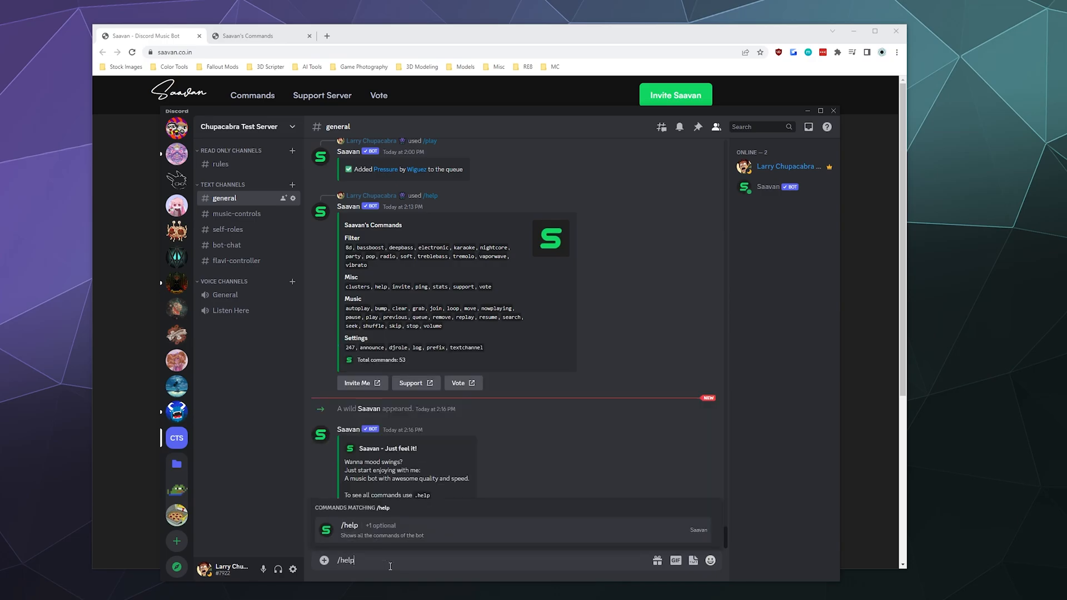
pyautogui.press('Enter')
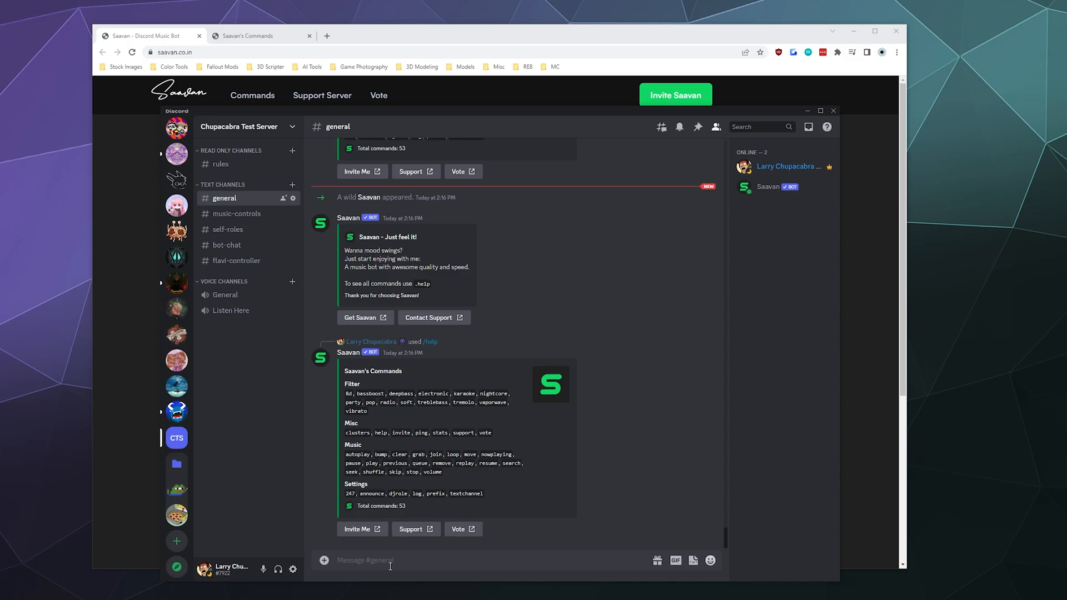
pyautogui.moveTo(379, 443)
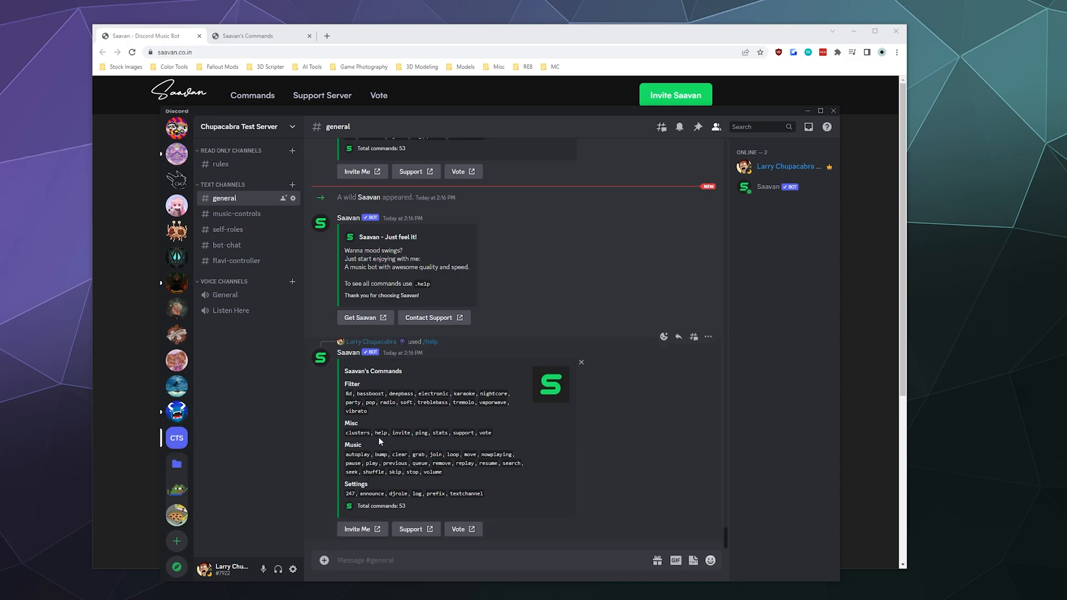
pyautogui.moveTo(383, 441)
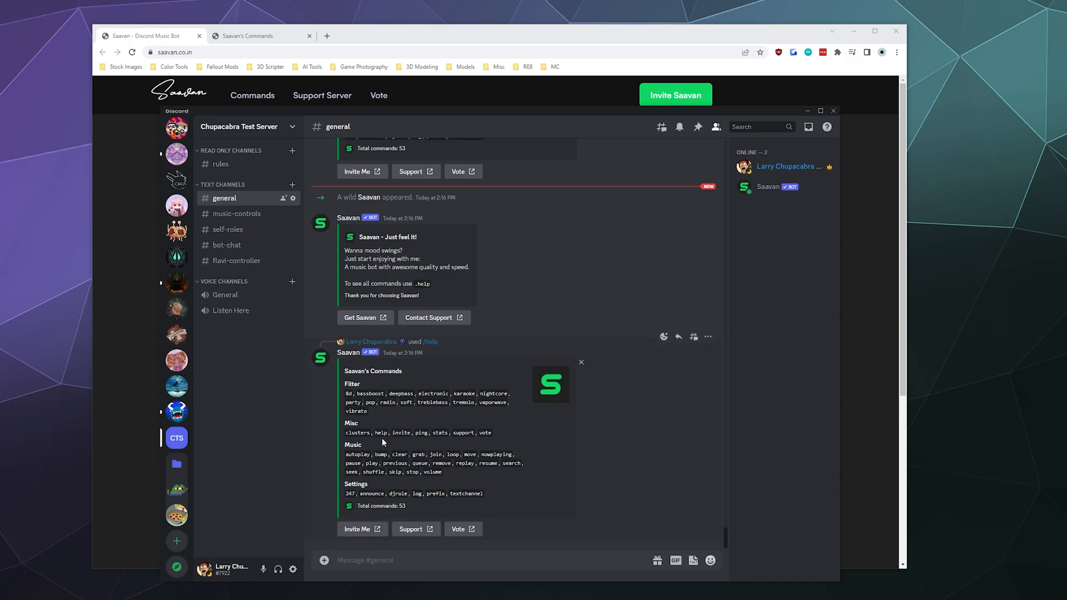
pyautogui.moveTo(382, 451)
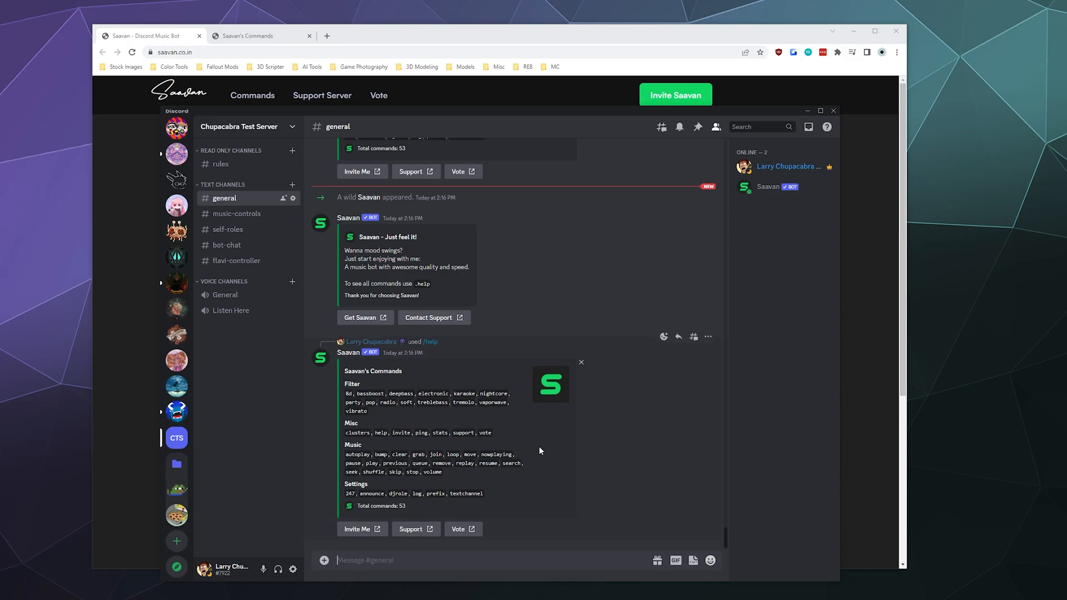
pyautogui.moveTo(367, 500)
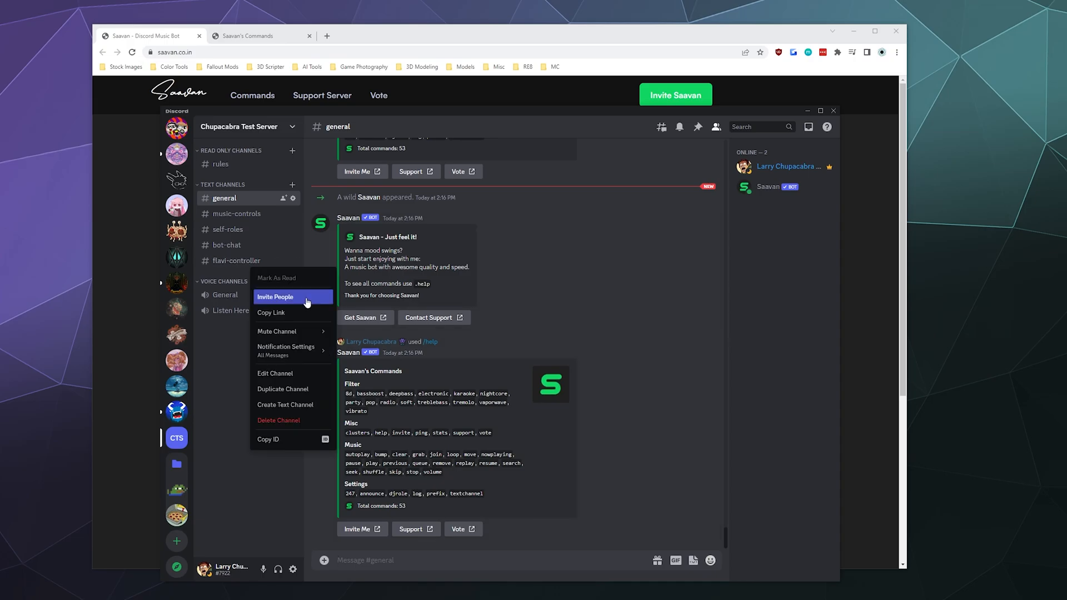
# Step: Delete the flavi-controller channel and join the General voice channel
pyautogui.click(541, 379)
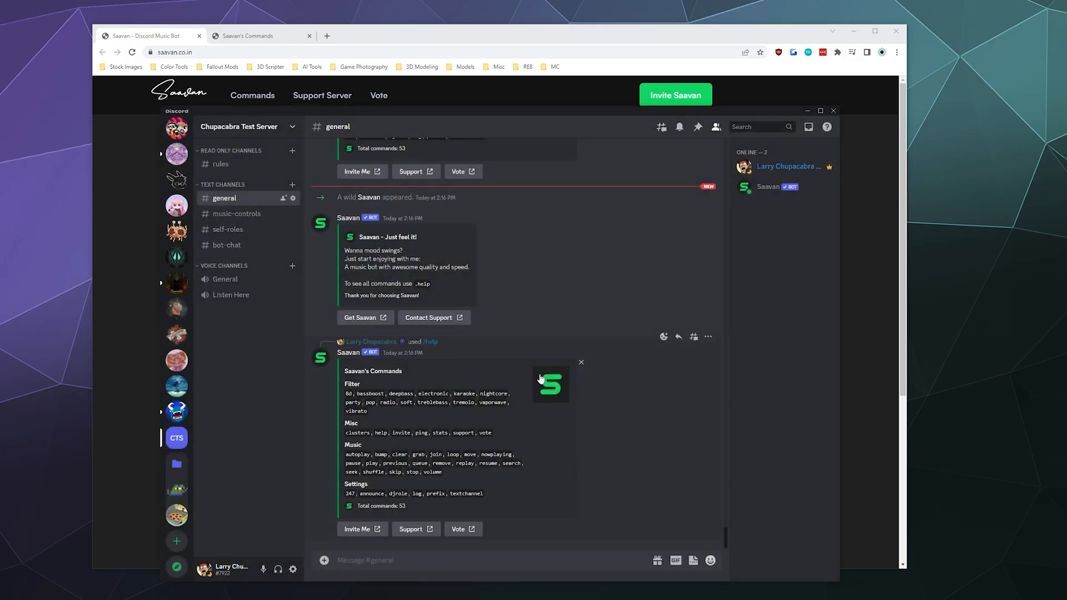
pyautogui.moveTo(239, 380)
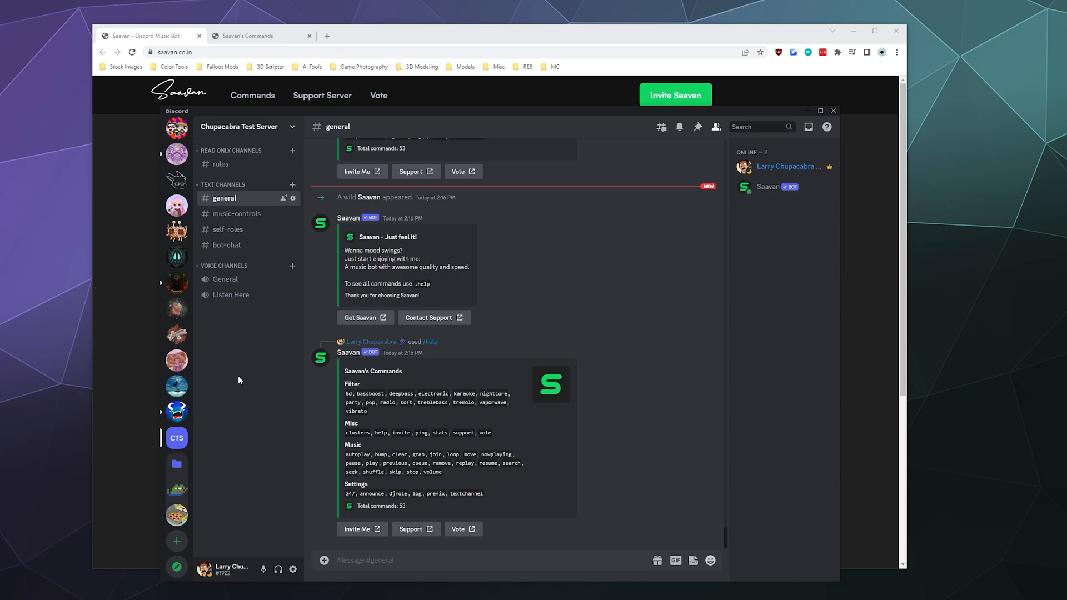
pyautogui.moveTo(244, 332)
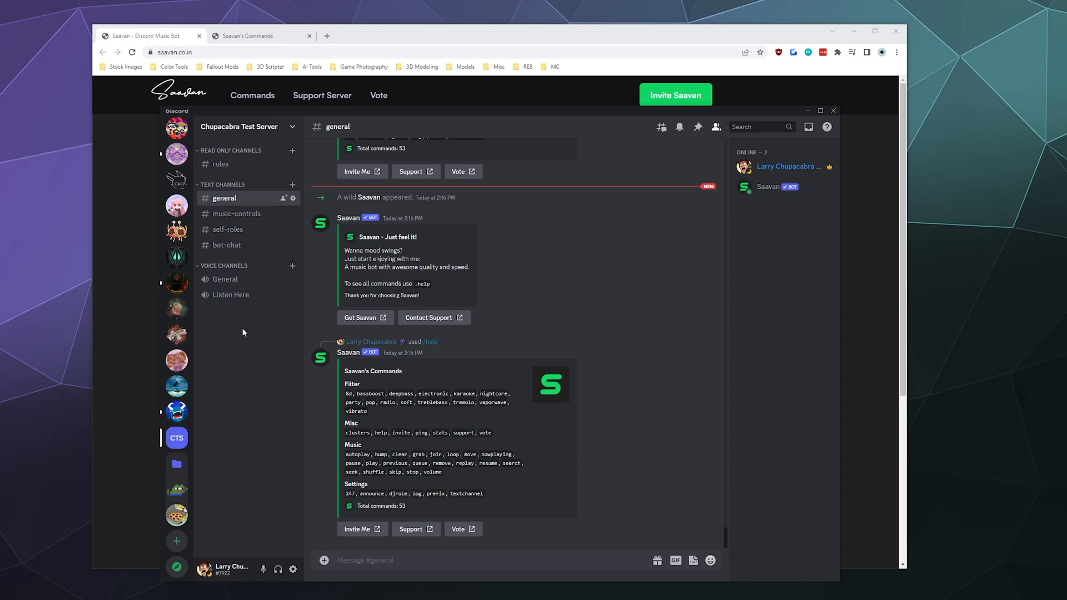
pyautogui.moveTo(244, 333)
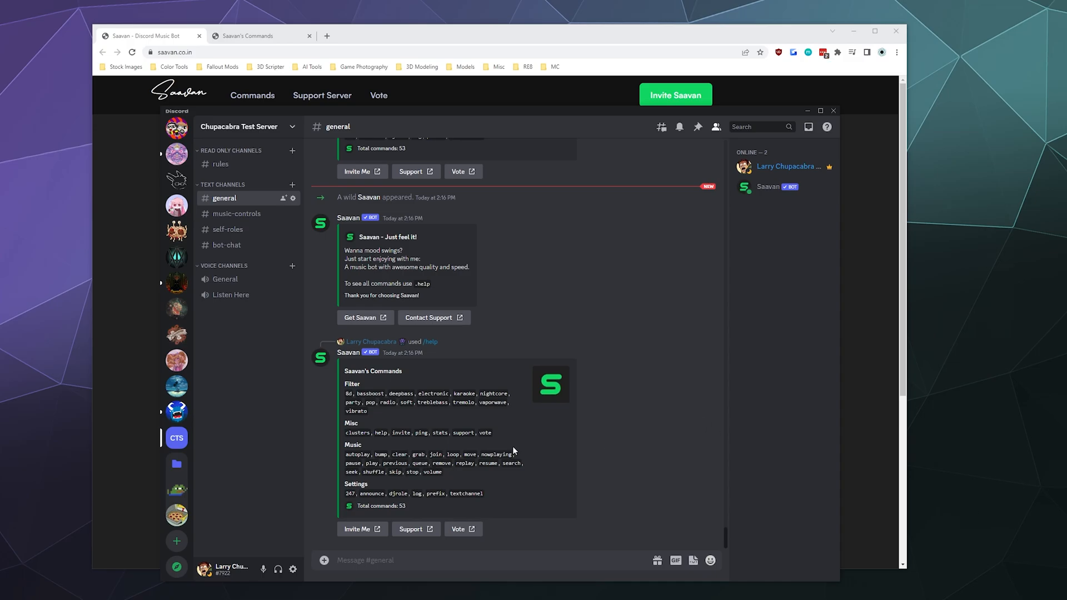
pyautogui.click(225, 279)
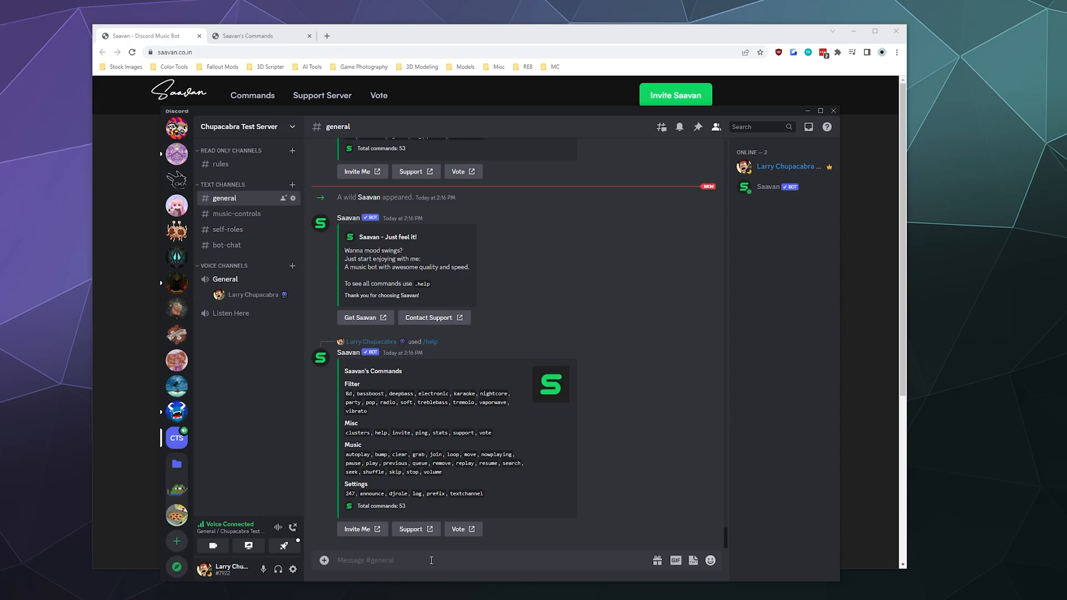
# Step: Send /play with the query 'Gone wigu' so Saavan plays Gone by Wiguez
pyautogui.write('/')
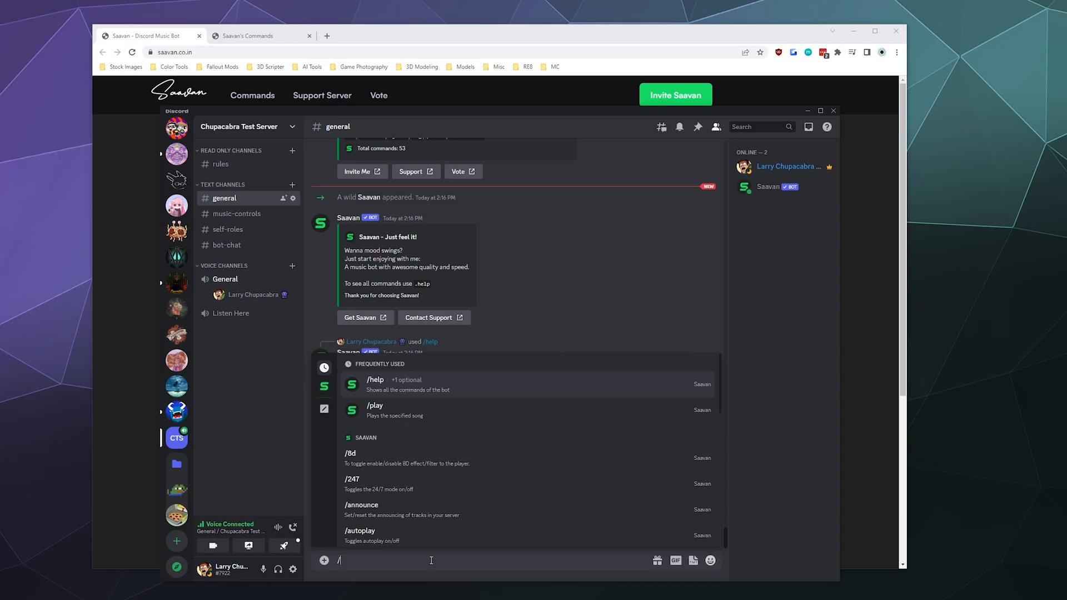
pyautogui.click(376, 405)
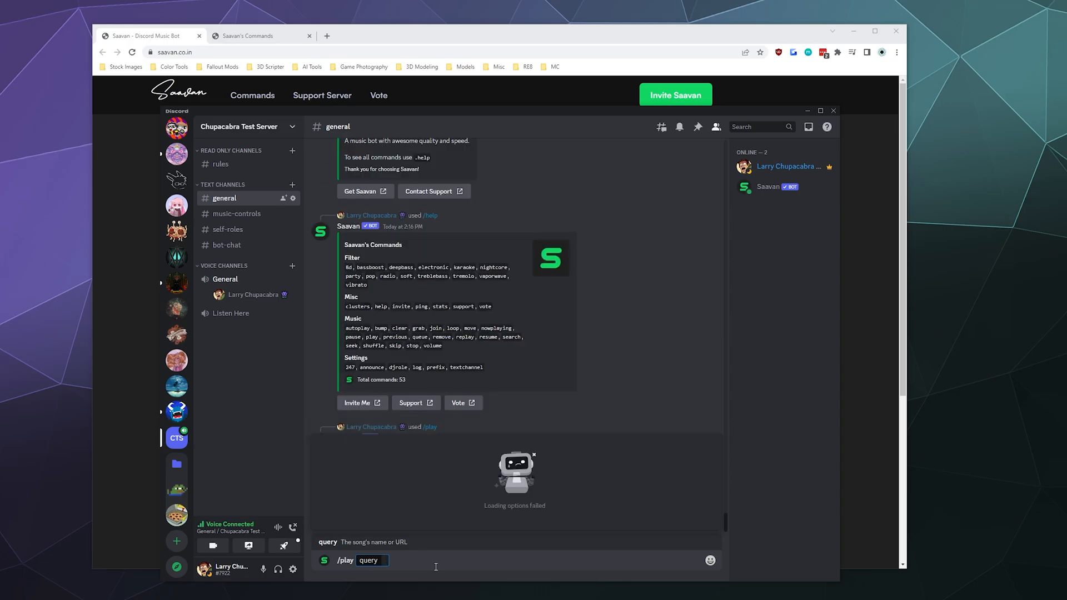
pyautogui.write('Gone')
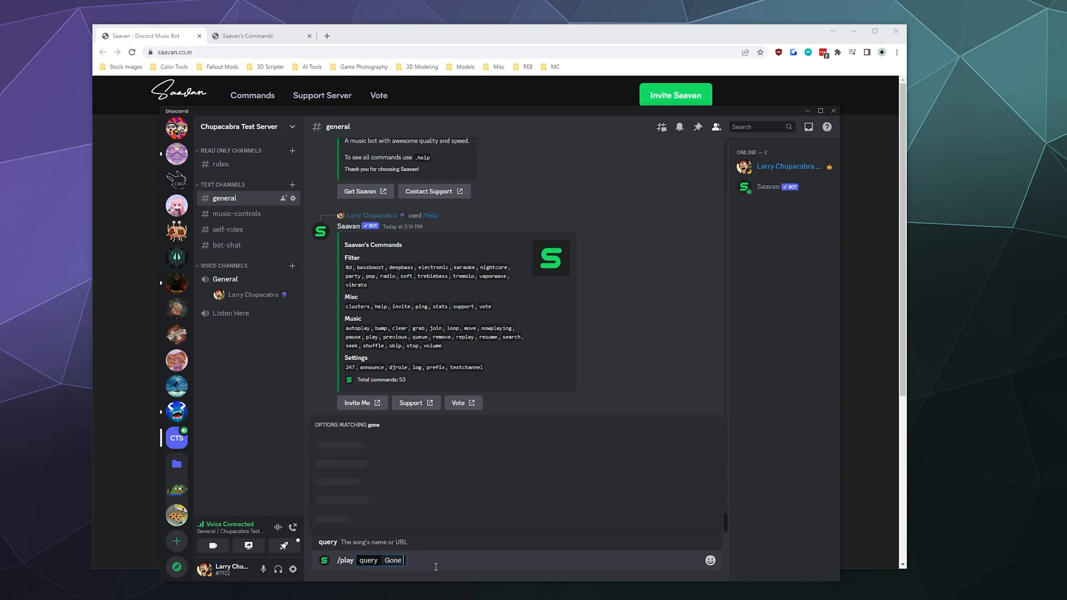
pyautogui.write('wigu')
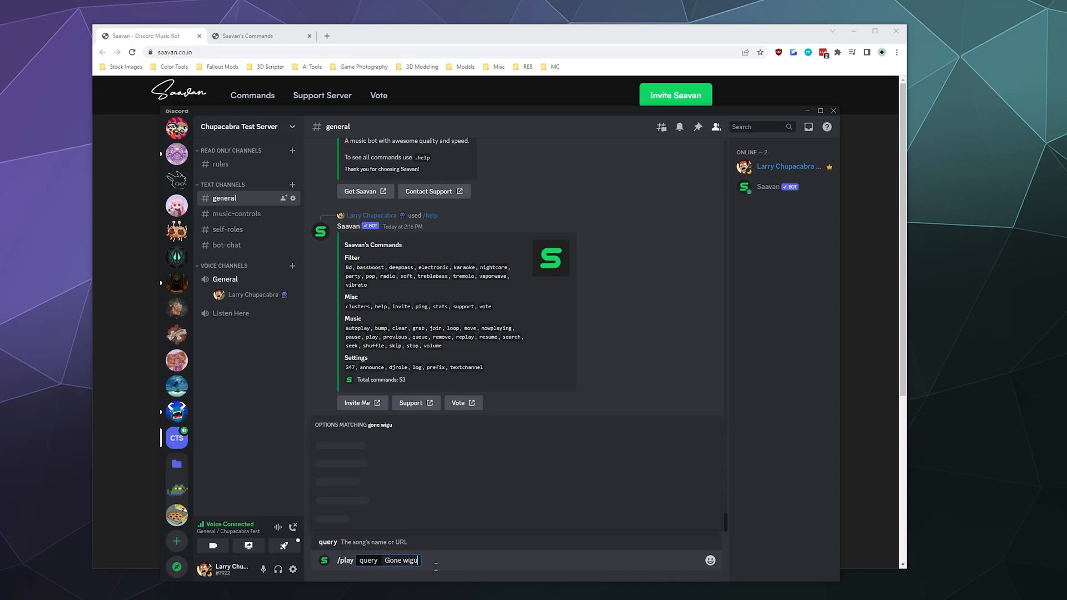
pyautogui.press('Enter')
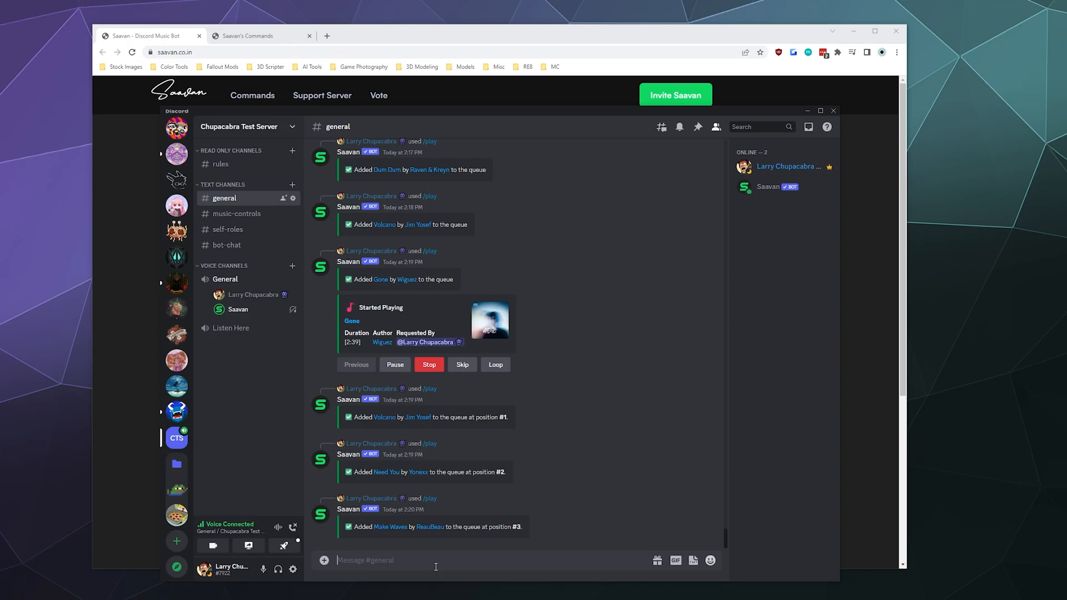
pyautogui.moveTo(431, 388)
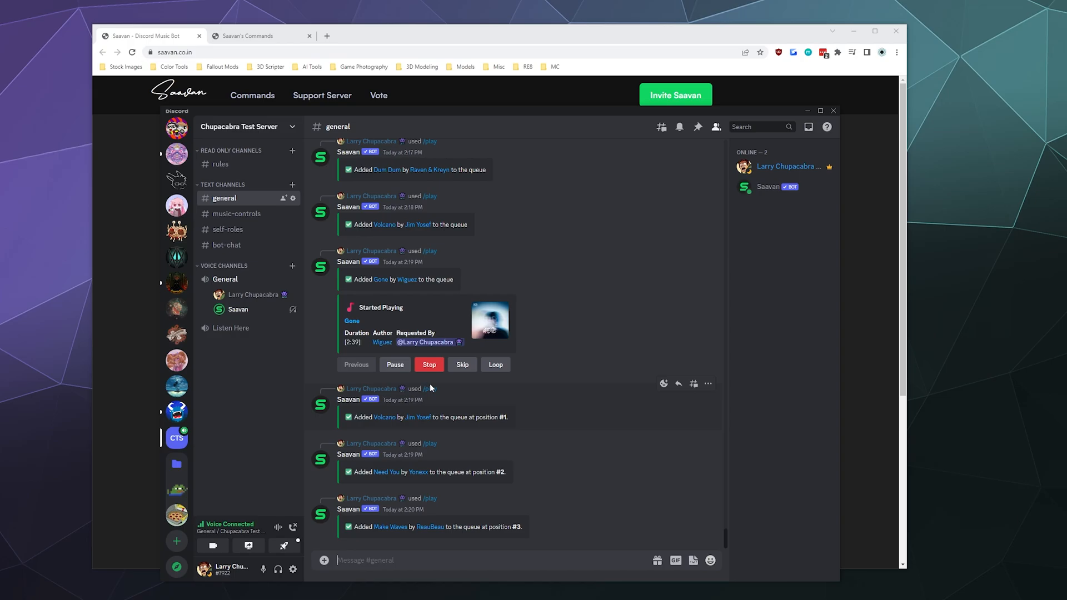
pyautogui.moveTo(484, 115)
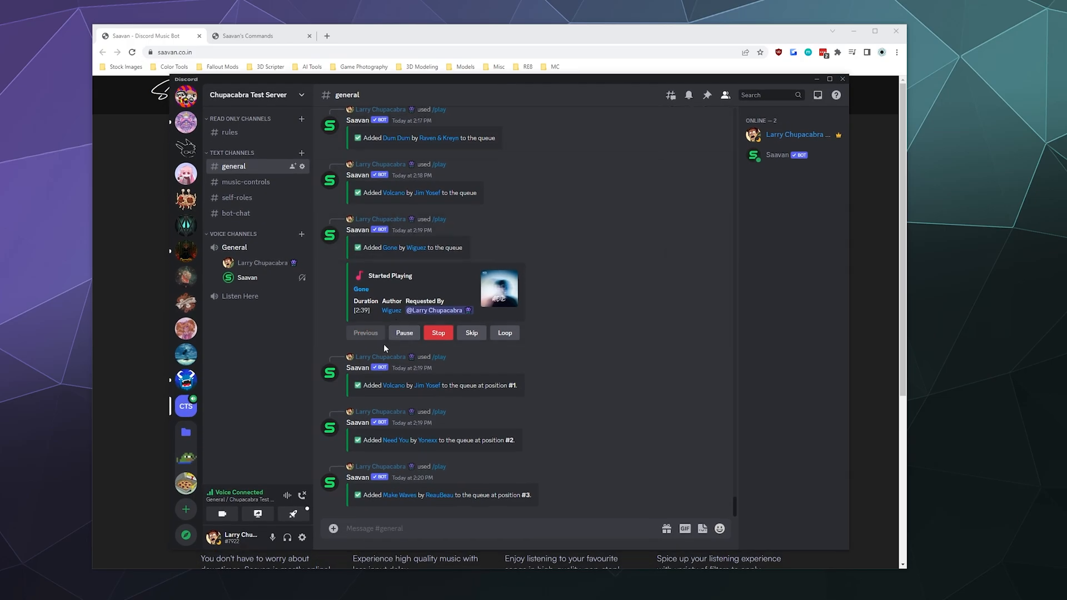
pyautogui.moveTo(448, 367)
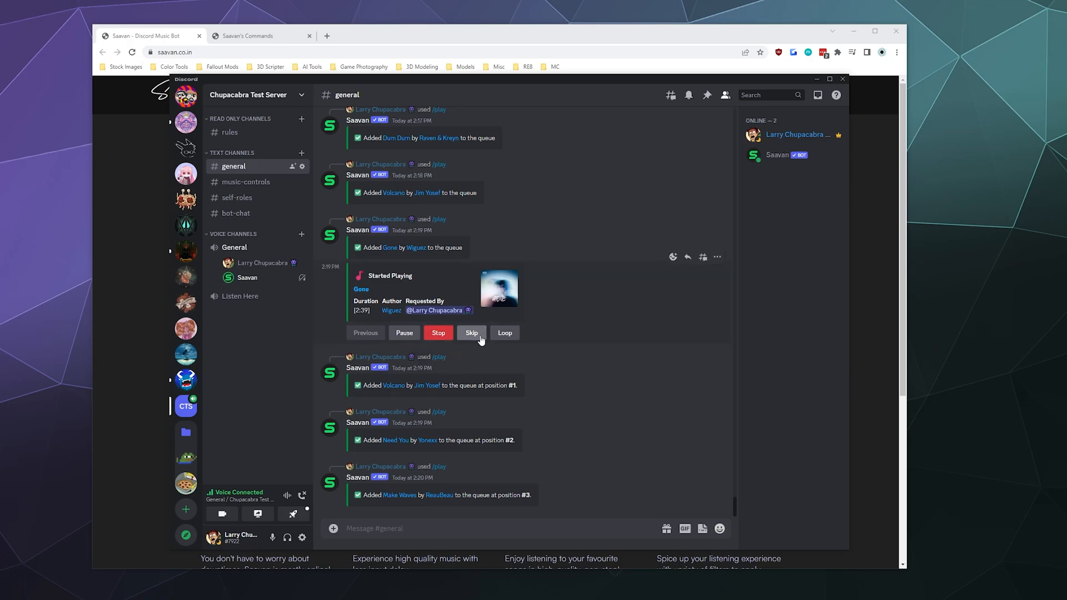
# Step: Skip ahead to Volcano on the player embed, then return to the previous song Gone
pyautogui.click(405, 333)
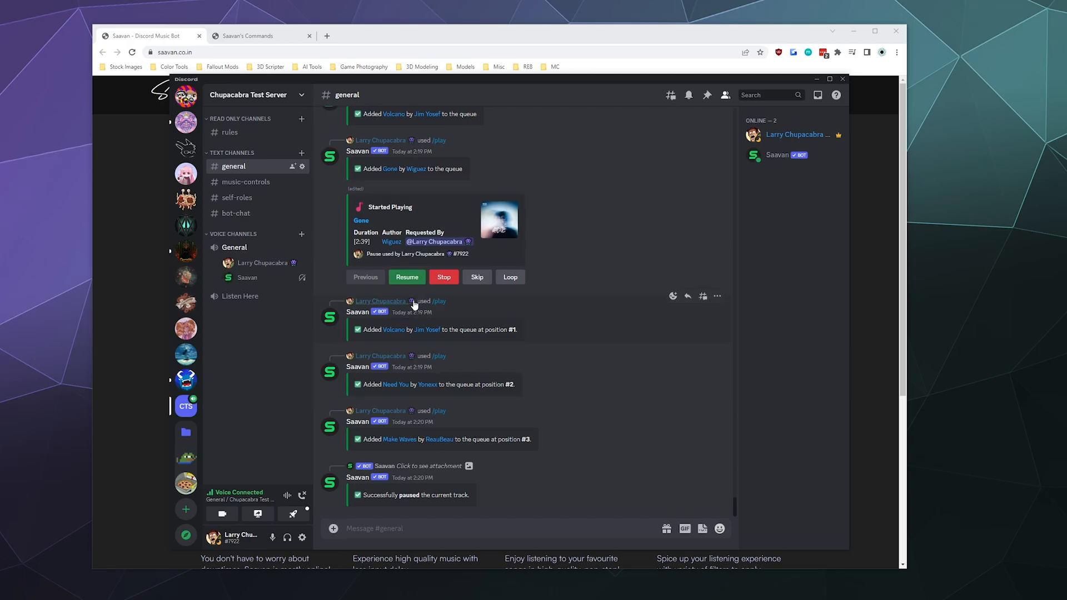
pyautogui.click(407, 277)
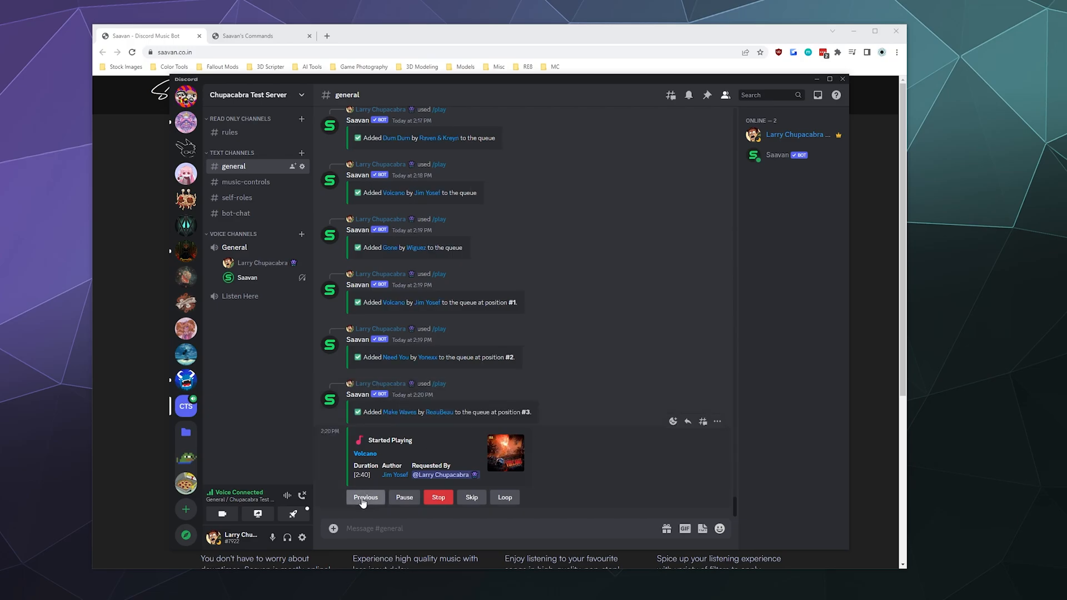
pyautogui.click(365, 497)
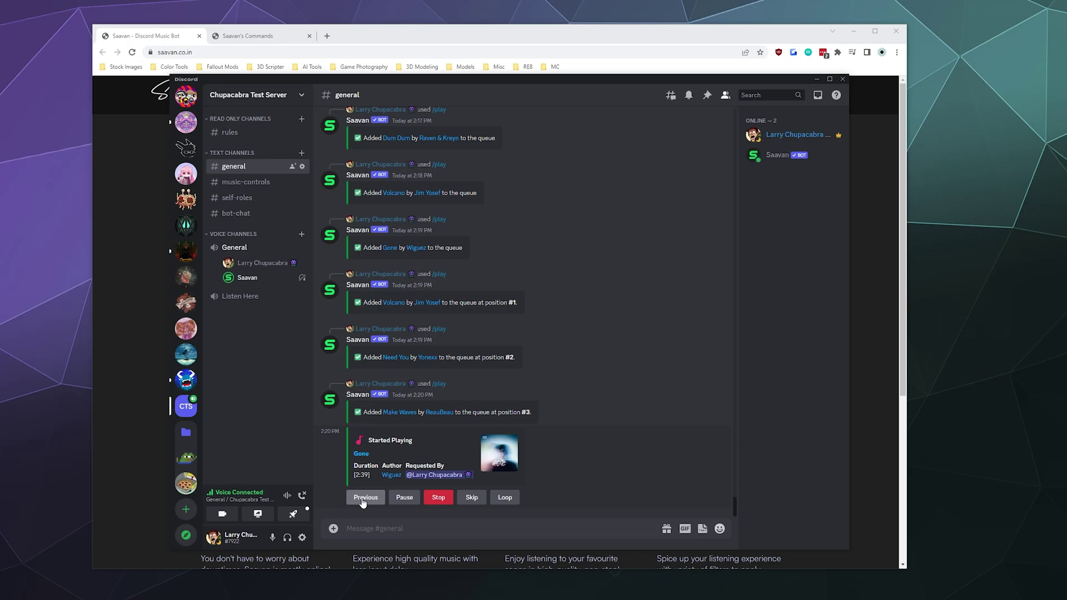
pyautogui.click(406, 529)
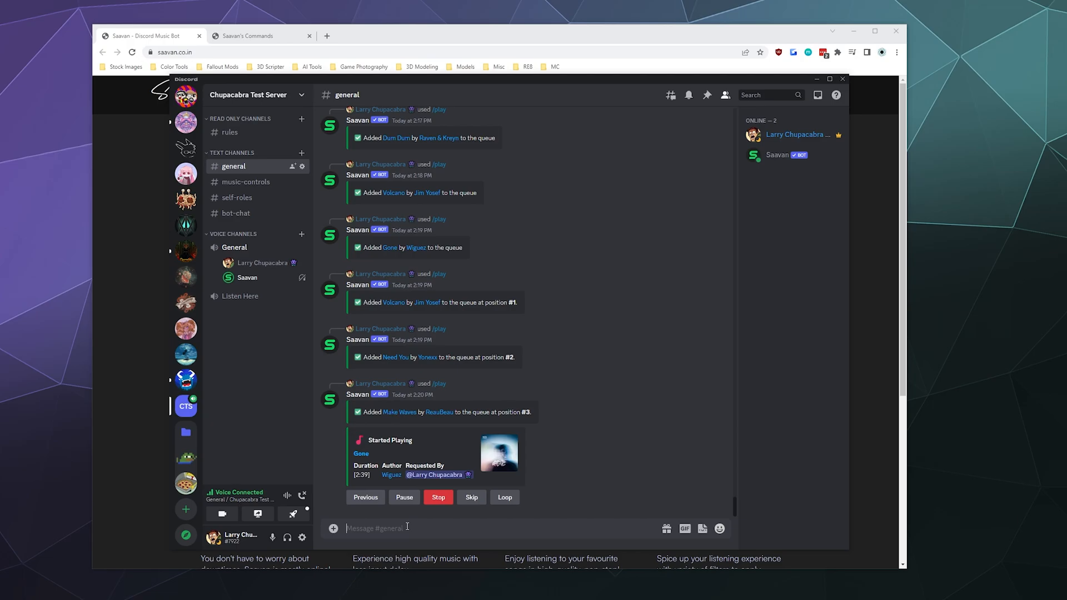
# Step: Send /pause, /resume and /queue so Saavan pauses, resumes and lists the song queue
pyautogui.write('/p')
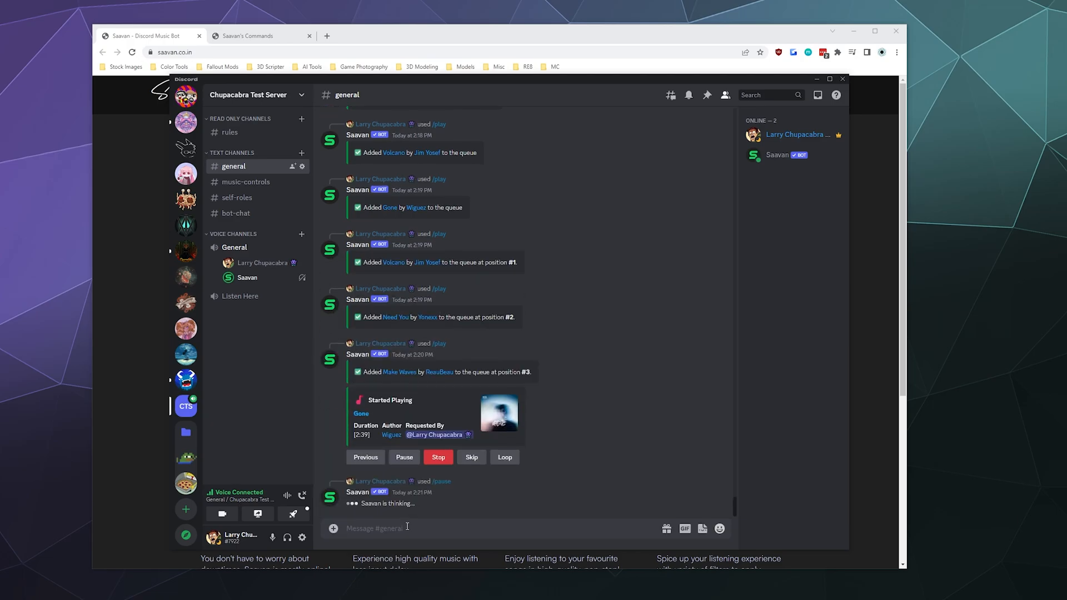
pyautogui.write('/resume')
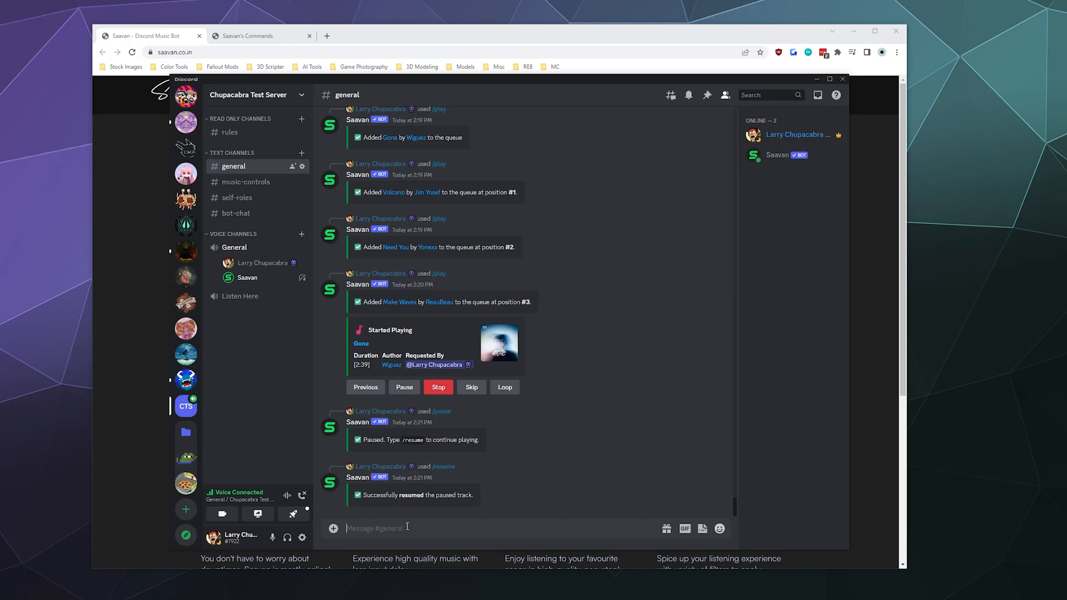
pyautogui.write('/q')
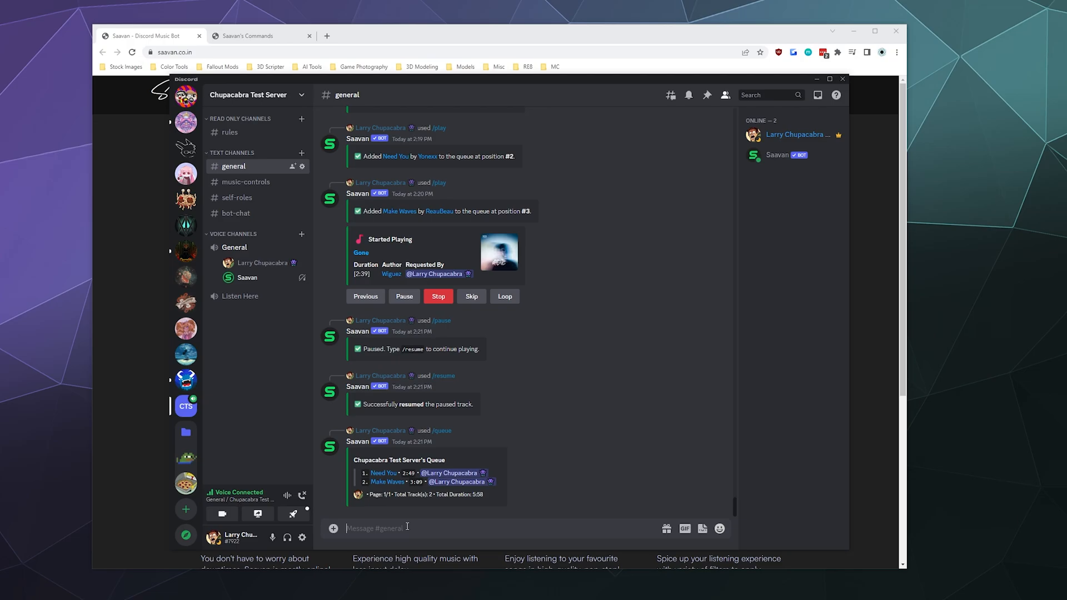
pyautogui.write('/')
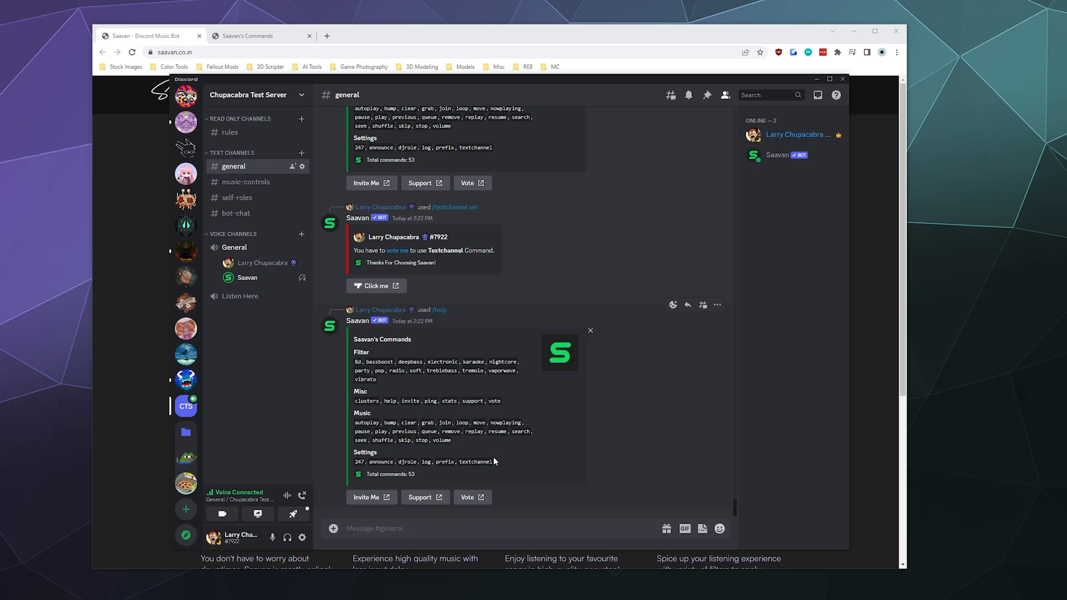
pyautogui.moveTo(393, 253)
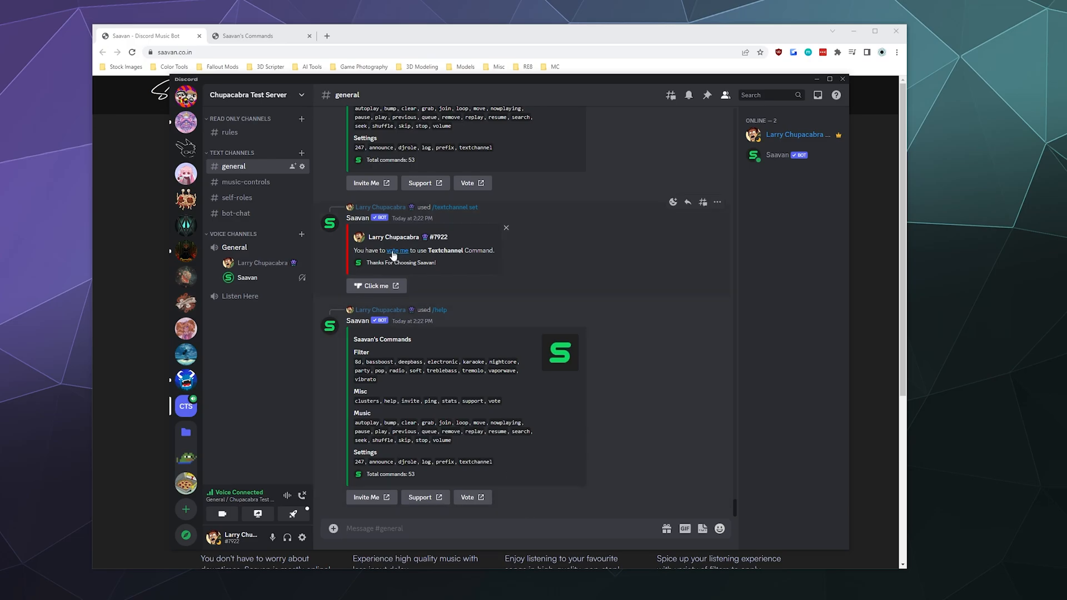
# Step: Set #bot-chat as Saavan's text channel, then /play 'hamster dance' to queue Hamster Dance 2.0
pyautogui.write('/')
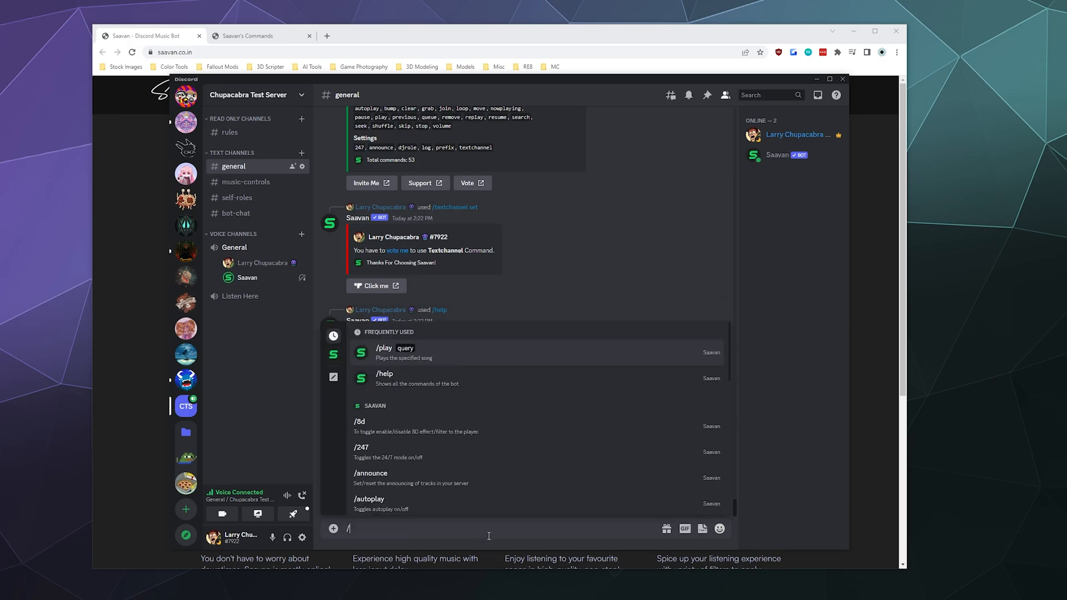
pyautogui.write('text')
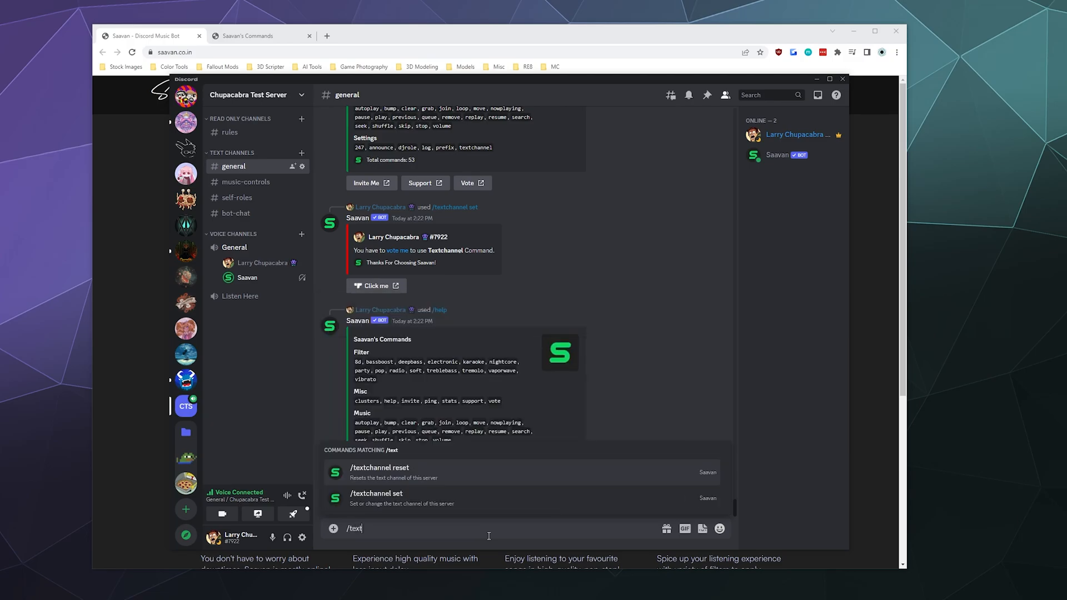
pyautogui.click(377, 494)
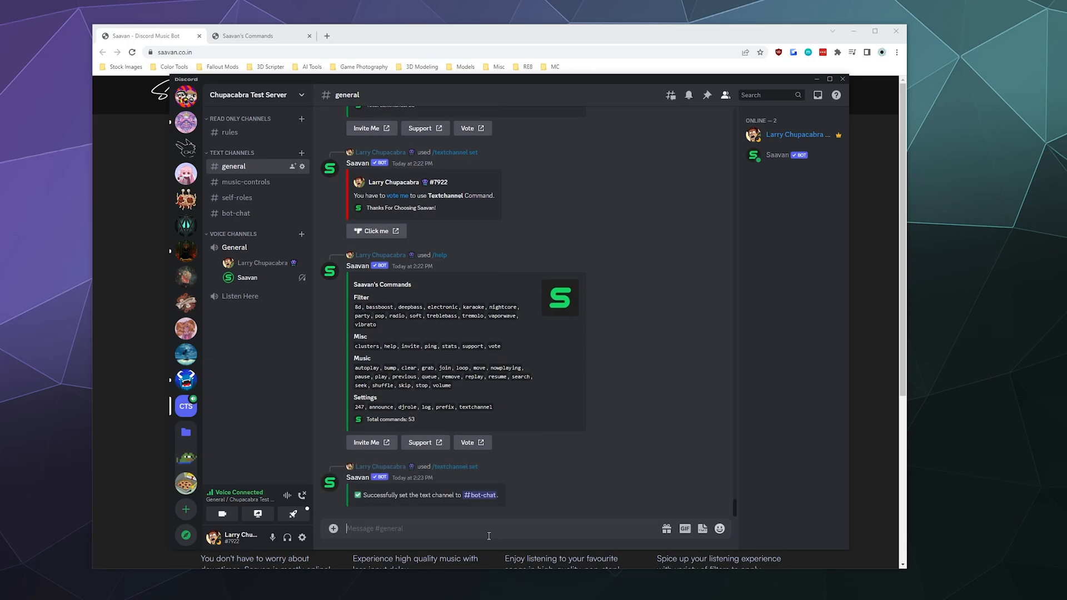
pyautogui.write('/play query')
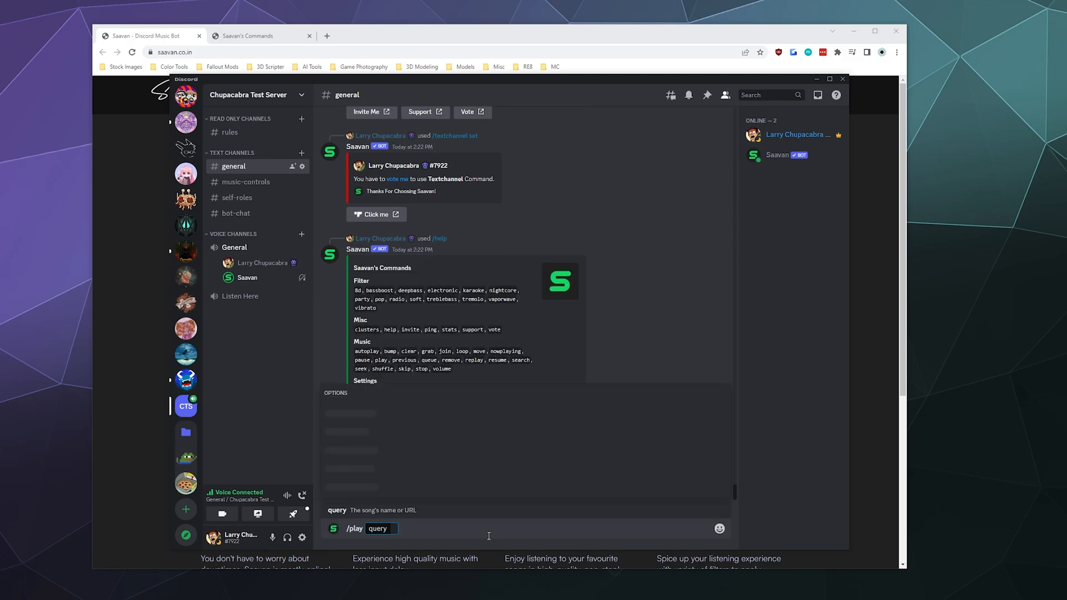
pyautogui.write('hamste')
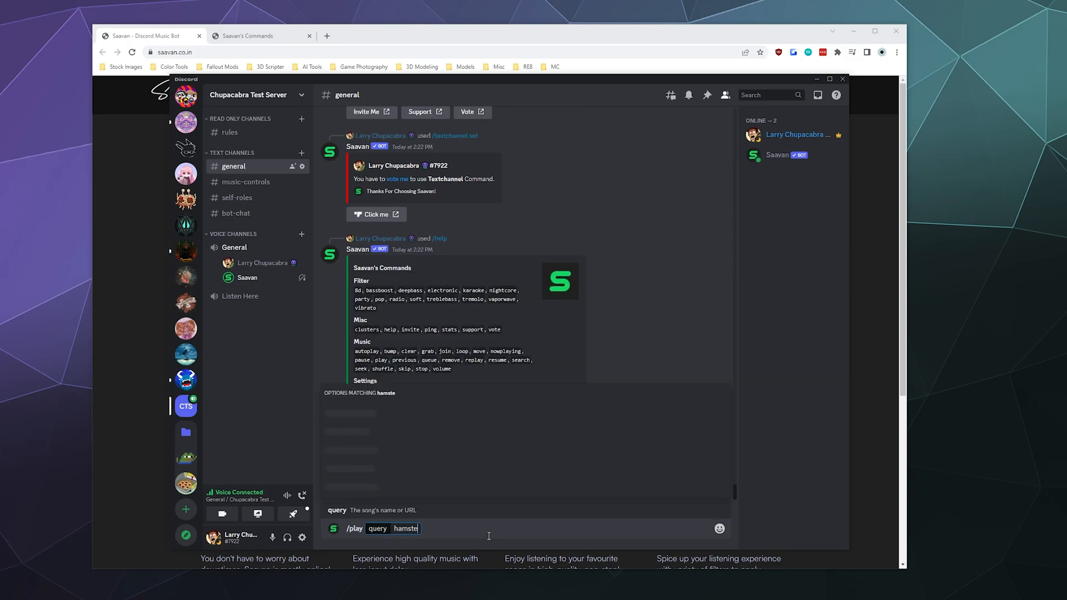
pyautogui.press('Enter')
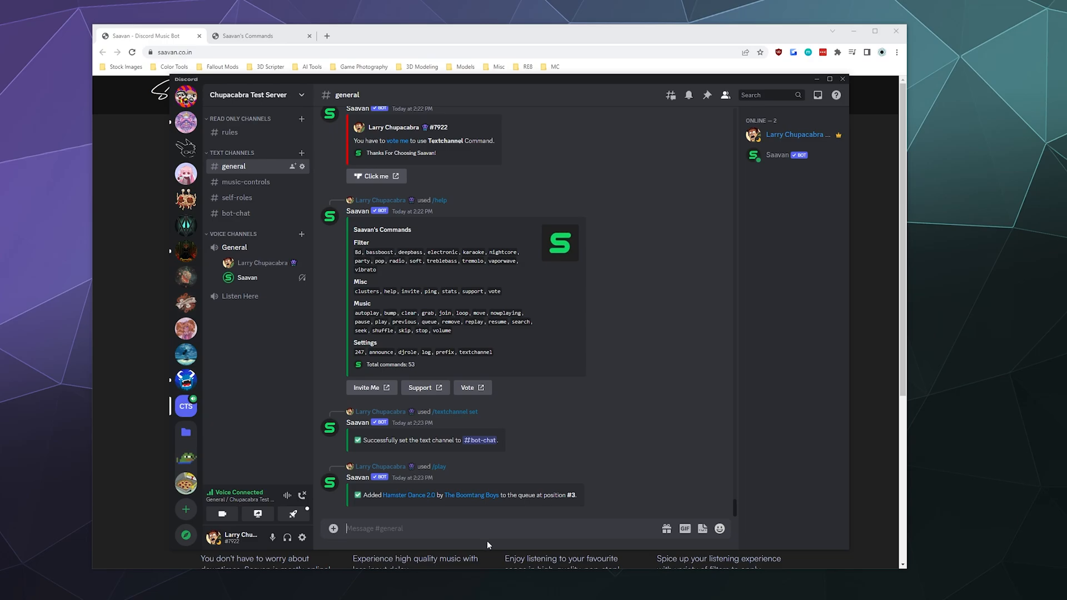
pyautogui.moveTo(717, 465)
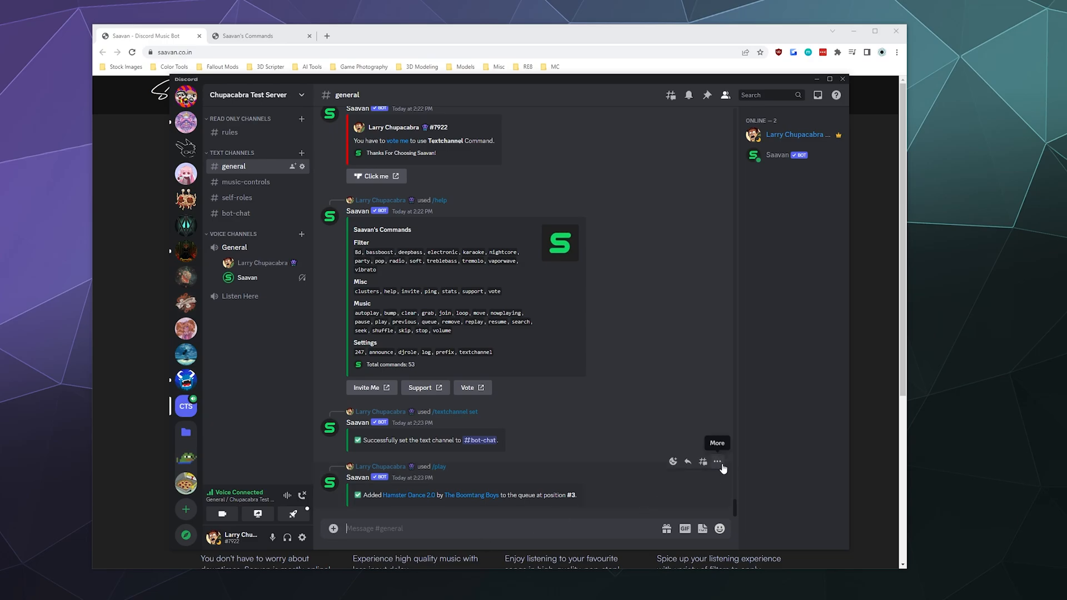
# Step: Check the bot's messages in #bot-chat and return to #general
pyautogui.click(718, 461)
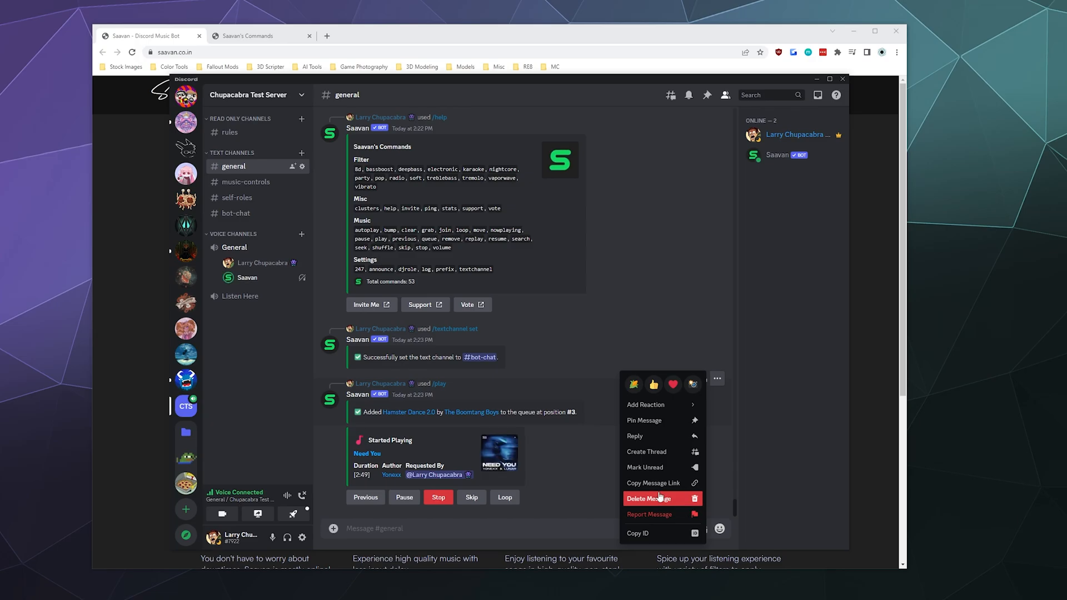
pyautogui.click(555, 465)
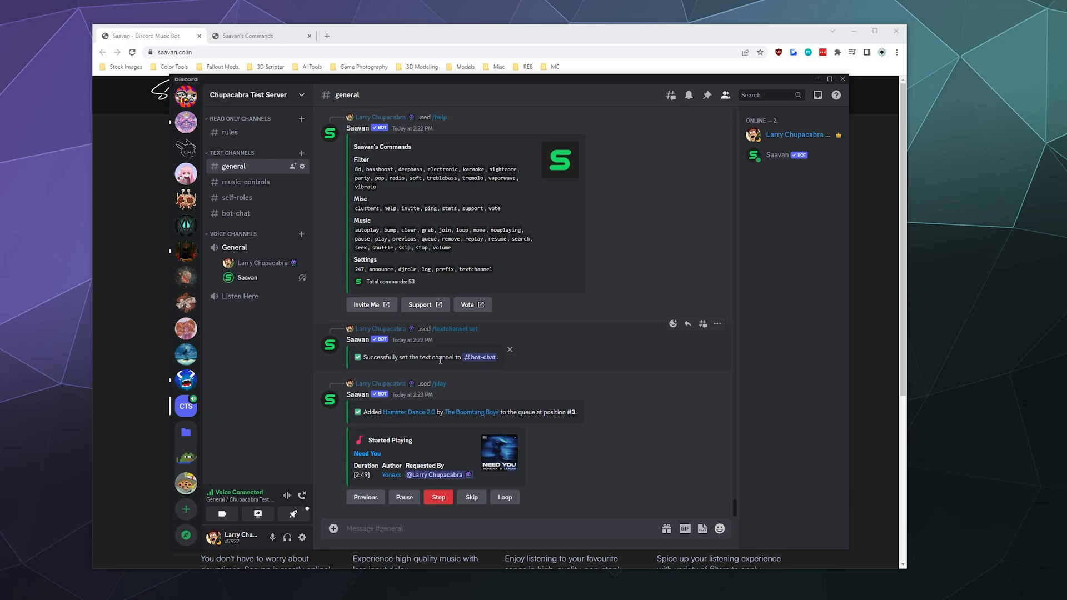
pyautogui.click(235, 212)
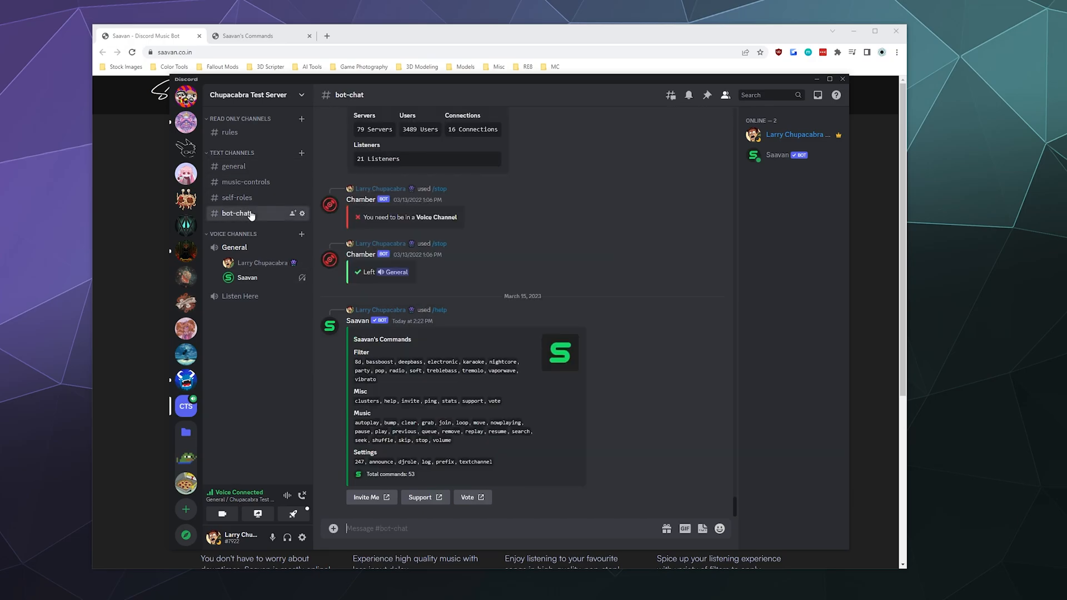
pyautogui.moveTo(251, 163)
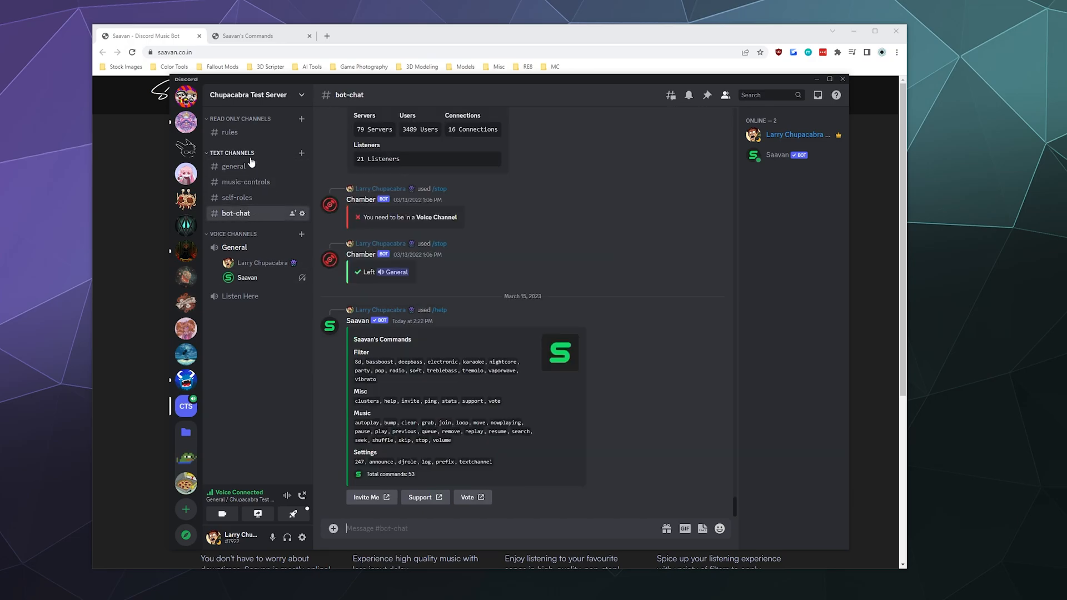
pyautogui.click(233, 167)
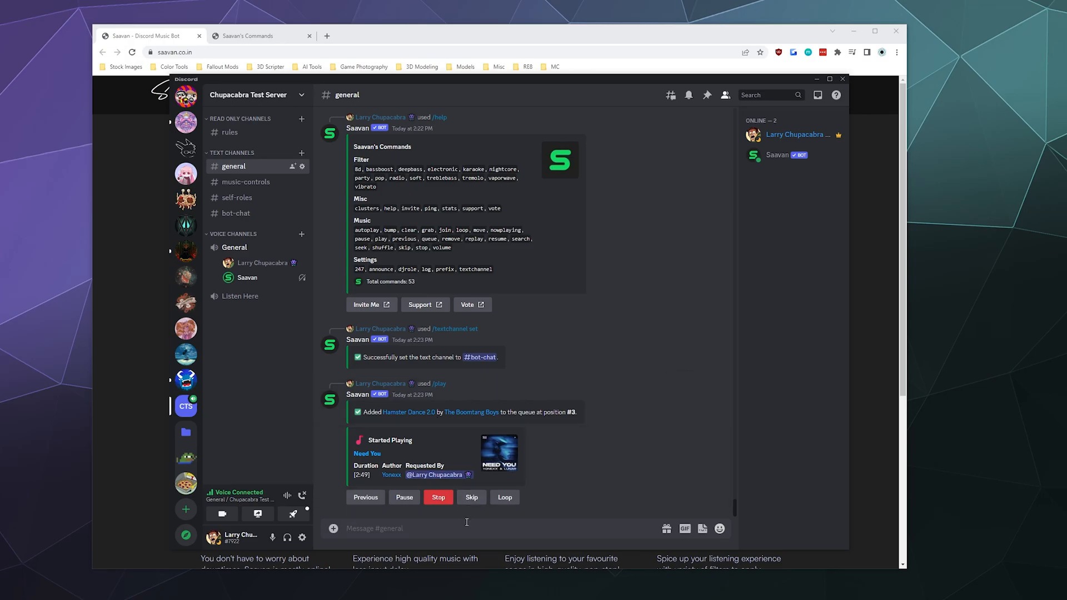
pyautogui.write('/')
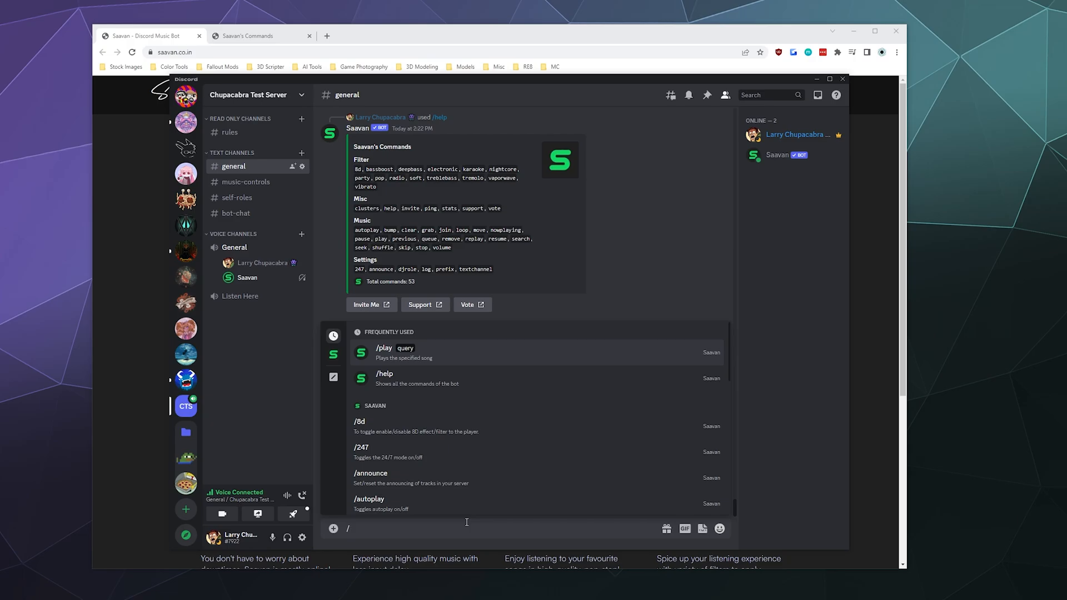
pyautogui.write('/djro')
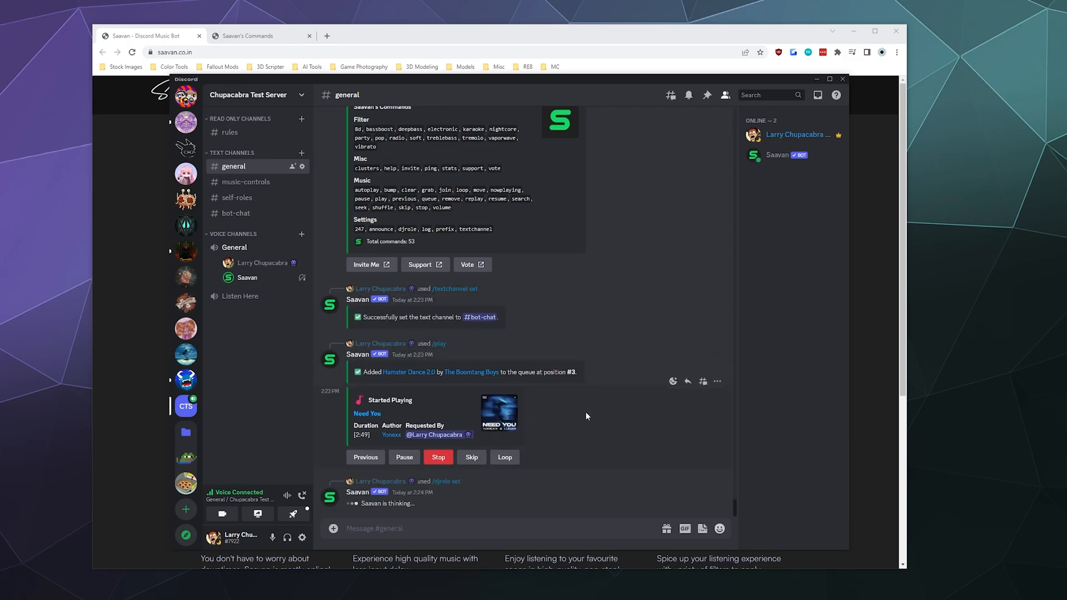
# Step: Add the DJ role to your own account from the member profile, then /pause Need You
pyautogui.click(796, 135)
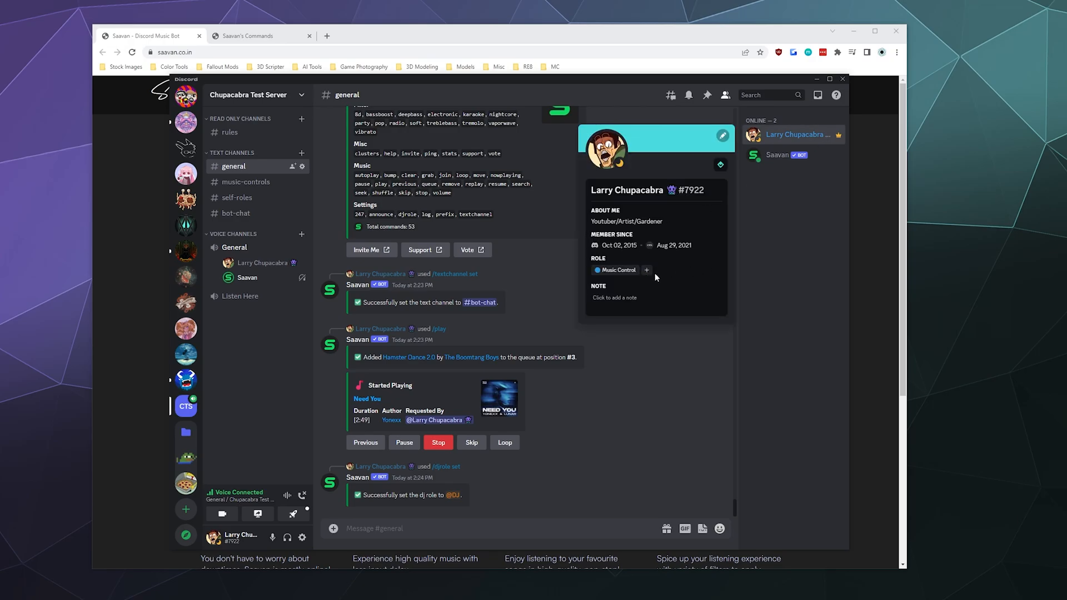
pyautogui.click(614, 297)
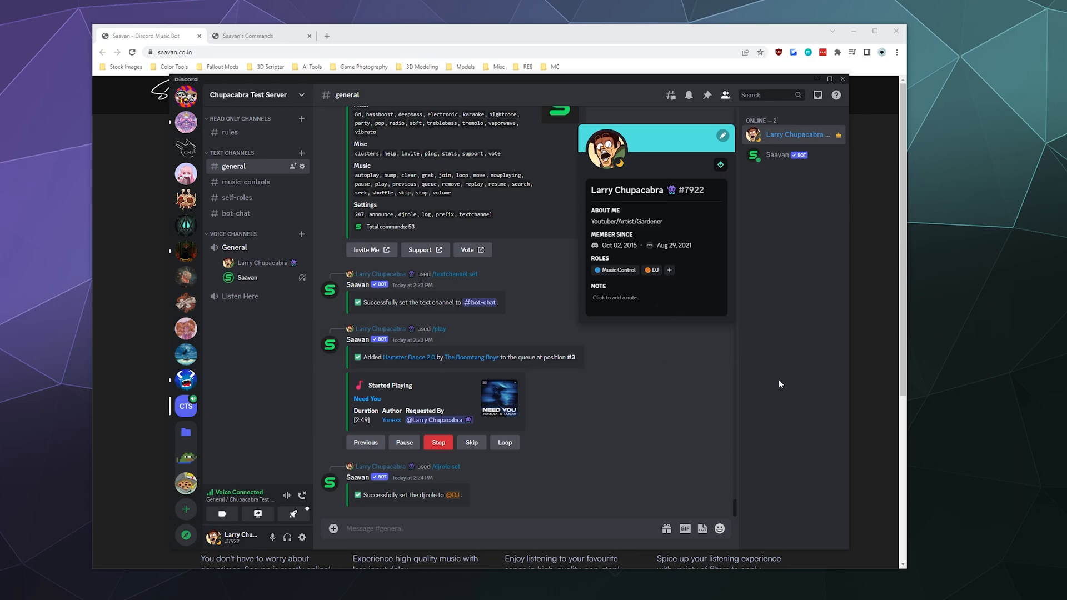
pyautogui.write('/p')
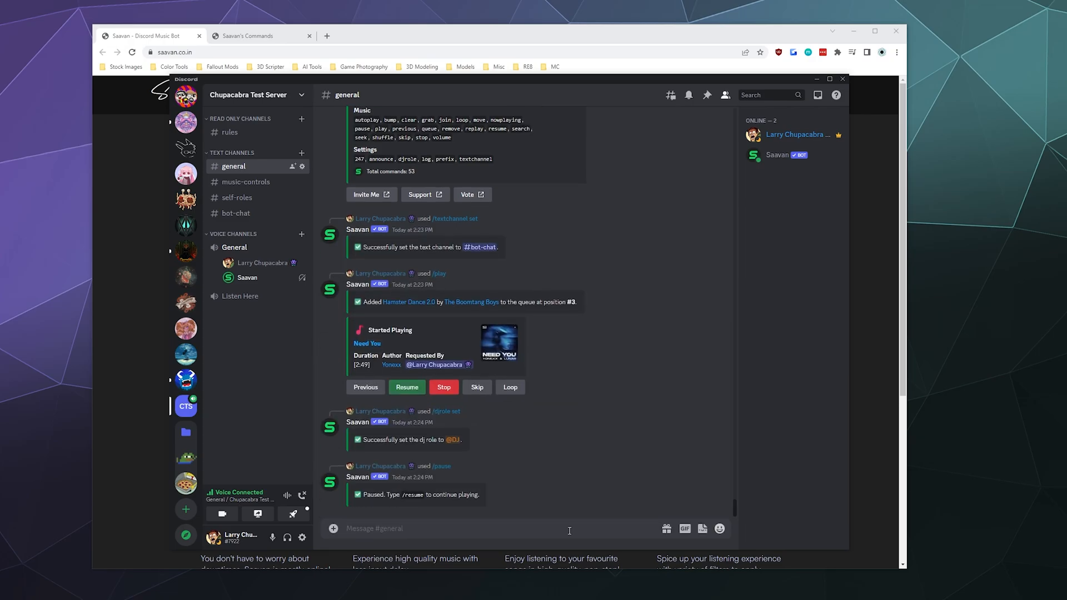
pyautogui.moveTo(551, 427)
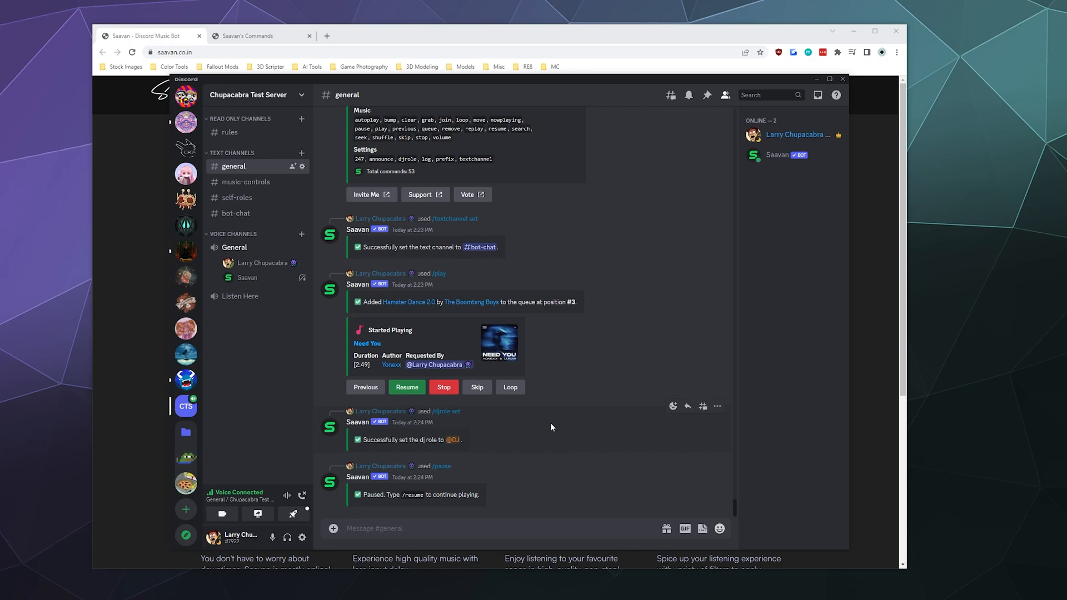